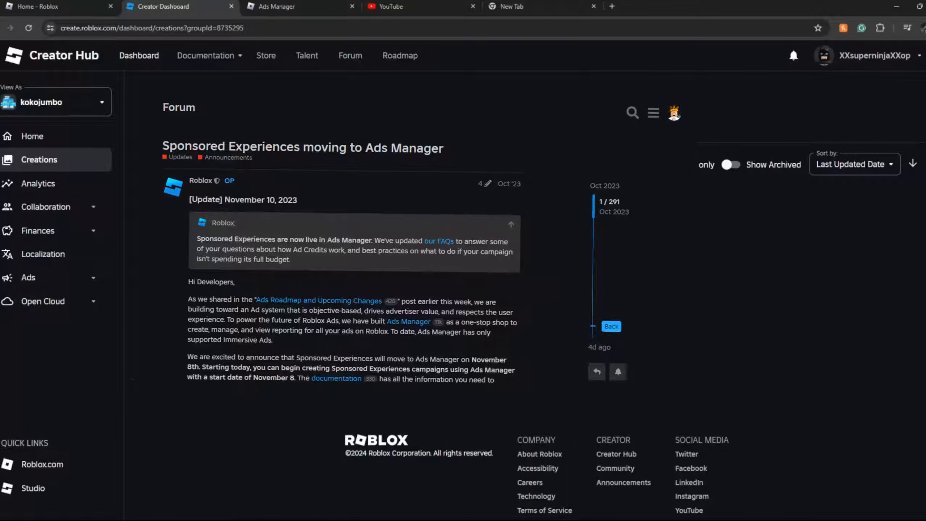
Dismiss the Sponsored Experiences announcement to reveal the group's Creations experiences list
click(39, 159)
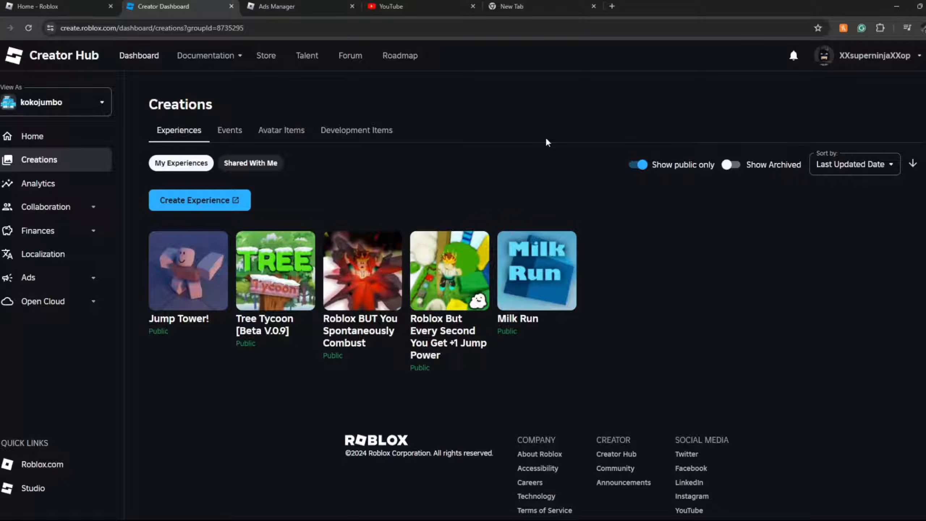
mouse_move(761, 137)
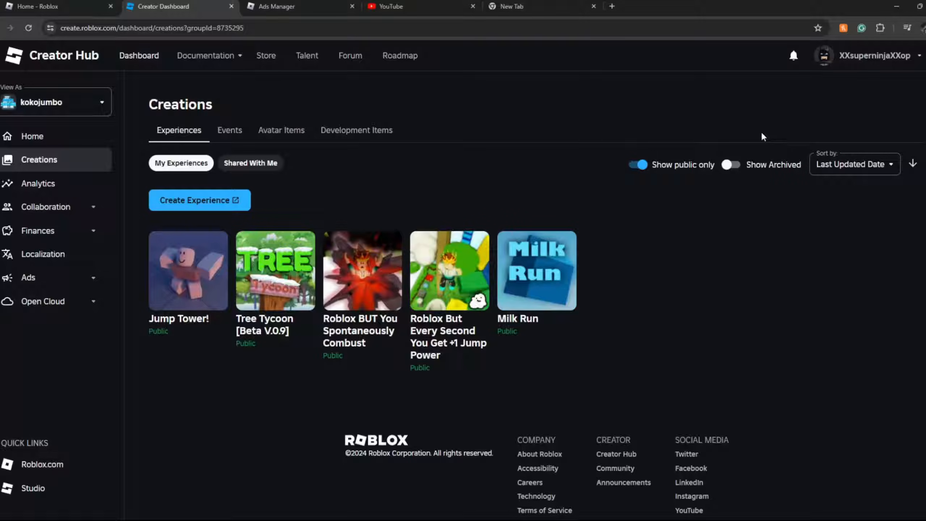
mouse_move(600, 137)
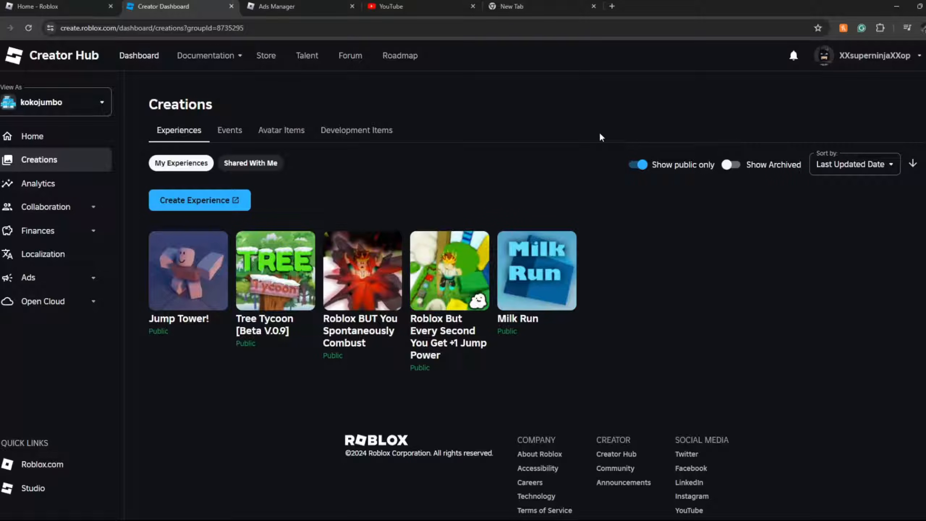
mouse_move(580, 139)
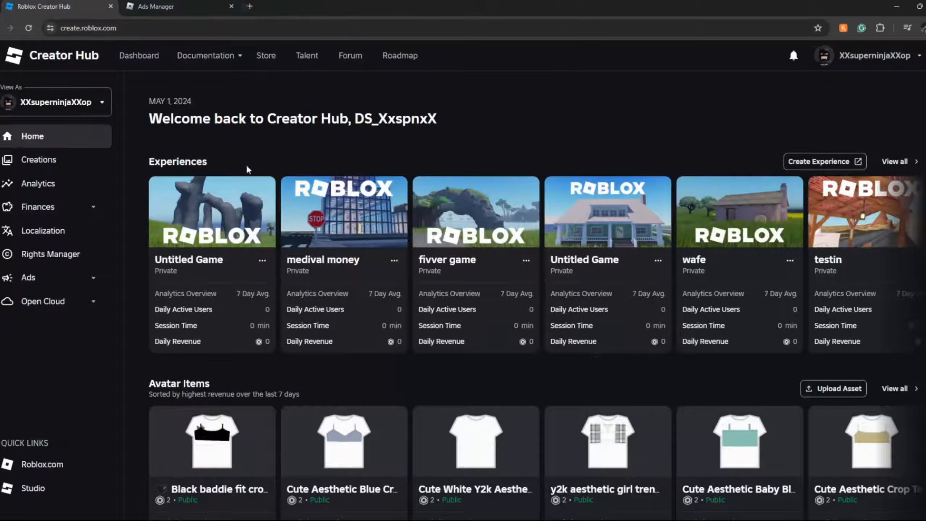
mouse_move(208, 260)
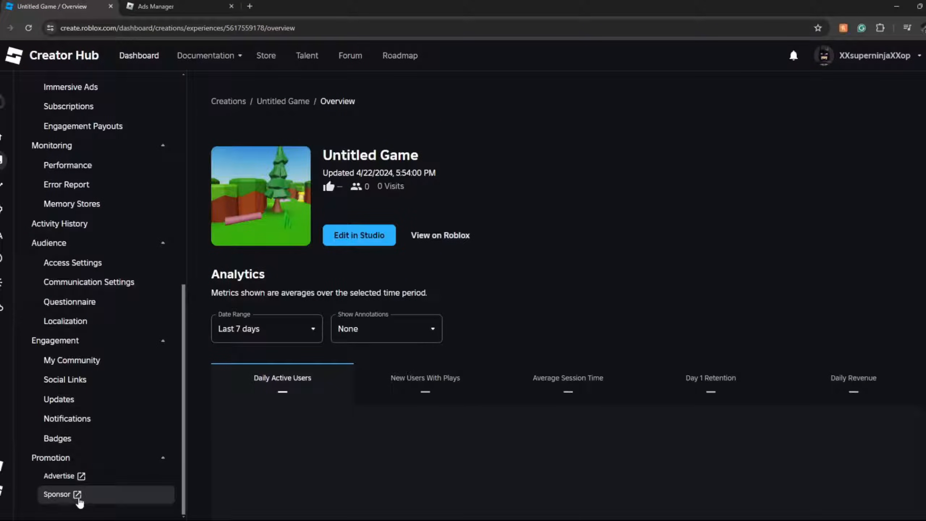
mouse_move(59, 475)
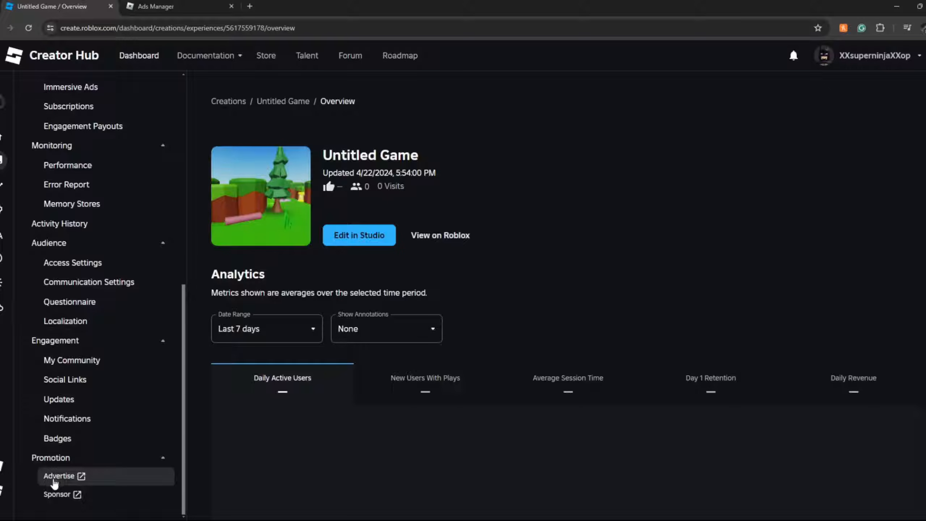
mouse_move(58, 494)
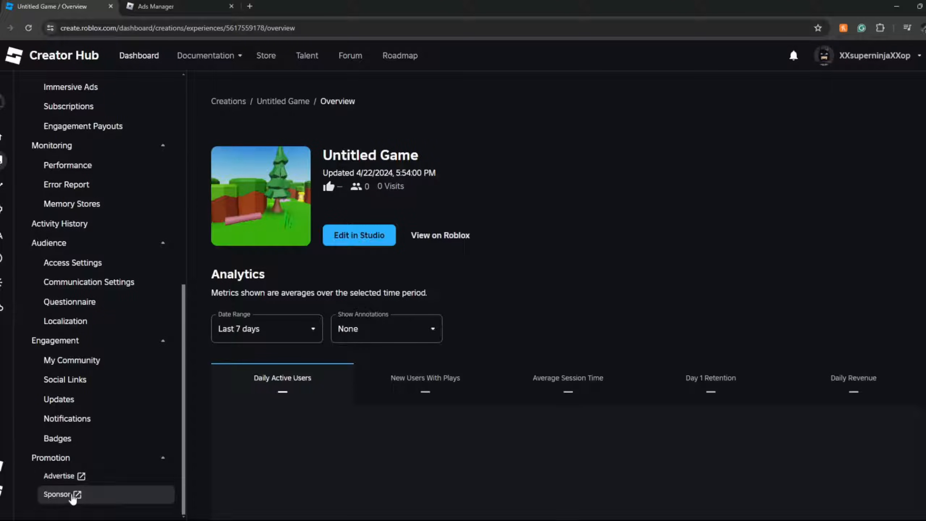
View Untitled Game's Sponsor notice under Promotion, which redirects sponsoring to Ads Manager
click(58, 494)
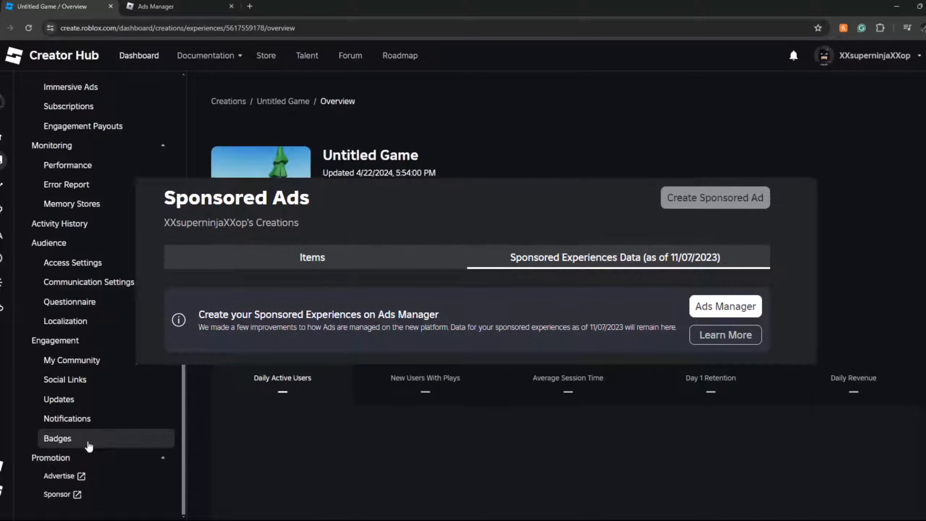
scroll(up, 3)
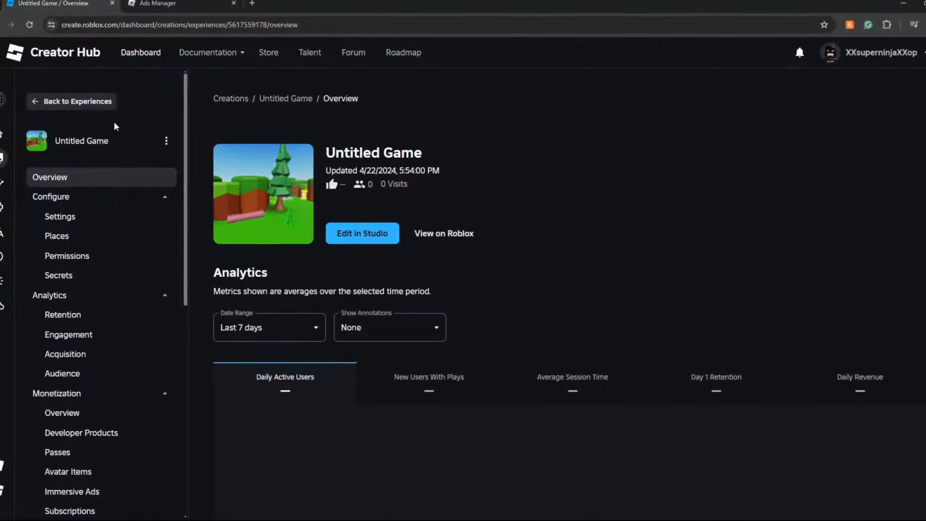
Return to Creations, enter Ads Manager and reveal its navigation menu of account pages
click(78, 101)
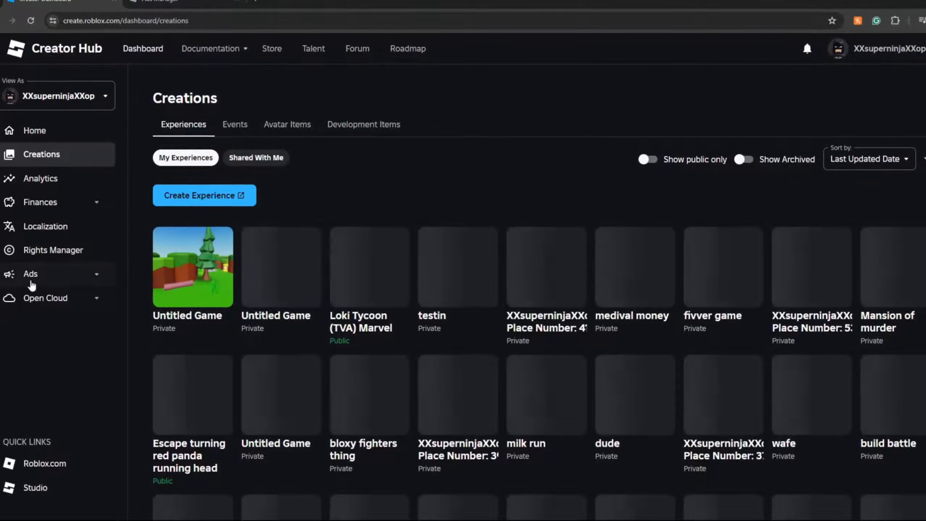
click(30, 273)
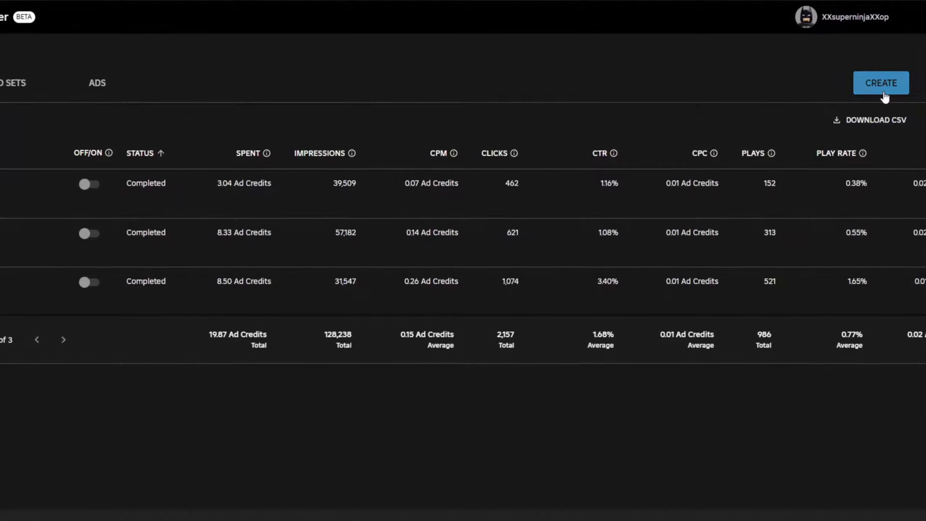
click(20, 13)
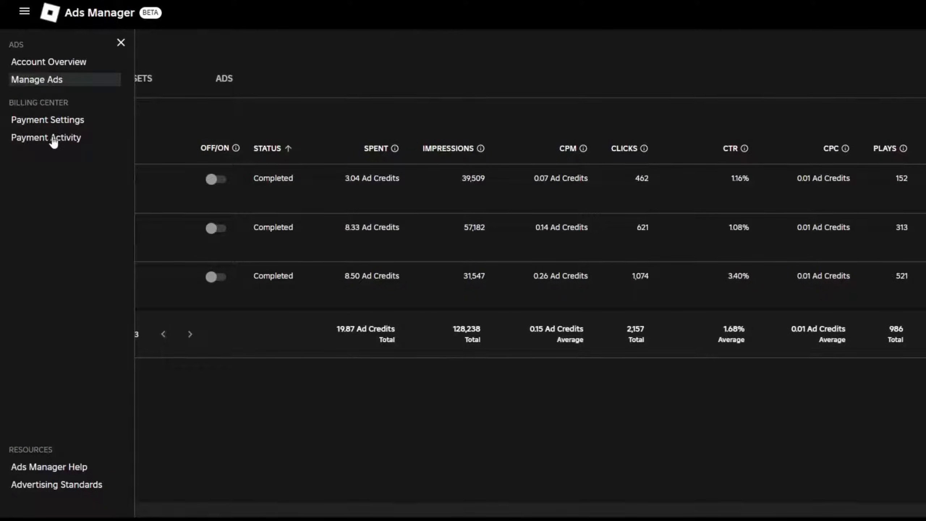
From Payment Activity, reach the Payment Methods page for reloading Ad Credit with Robux
click(46, 136)
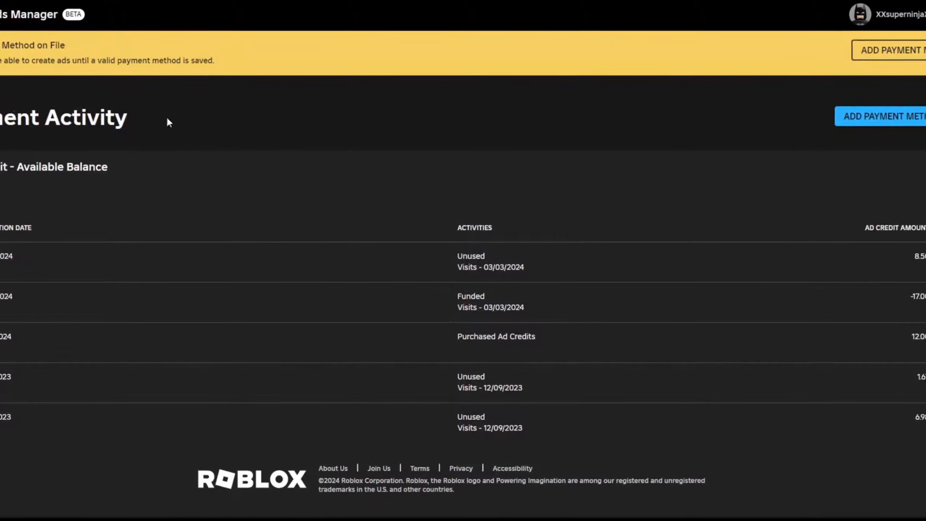
click(880, 116)
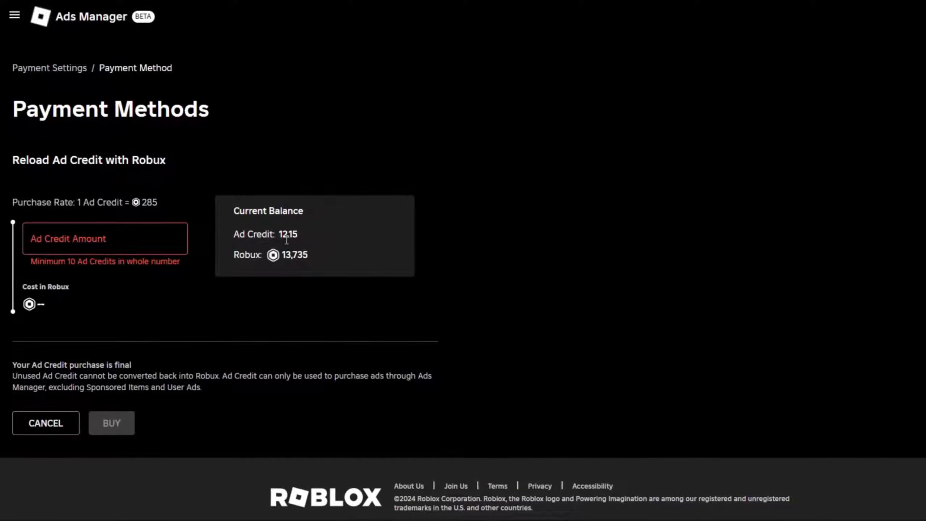
Choose Reload Ad Credit with Robux and enter an Ad Credit amount of 10, costing 2,850 Robux
double_click(298, 256)
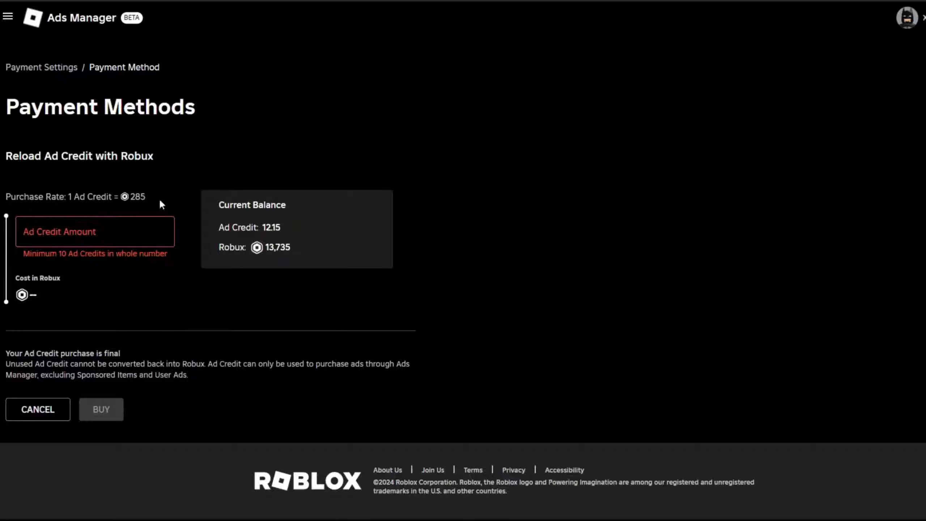
mouse_move(172, 209)
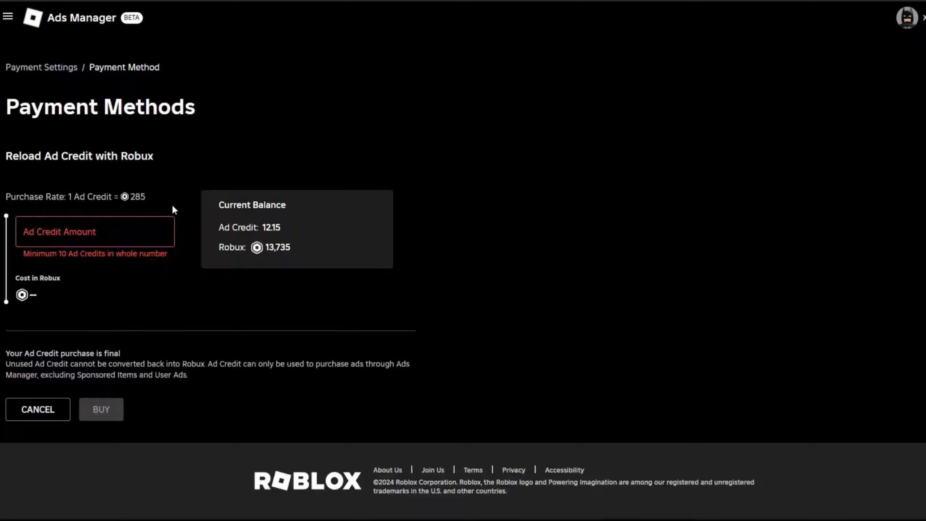
click(95, 230)
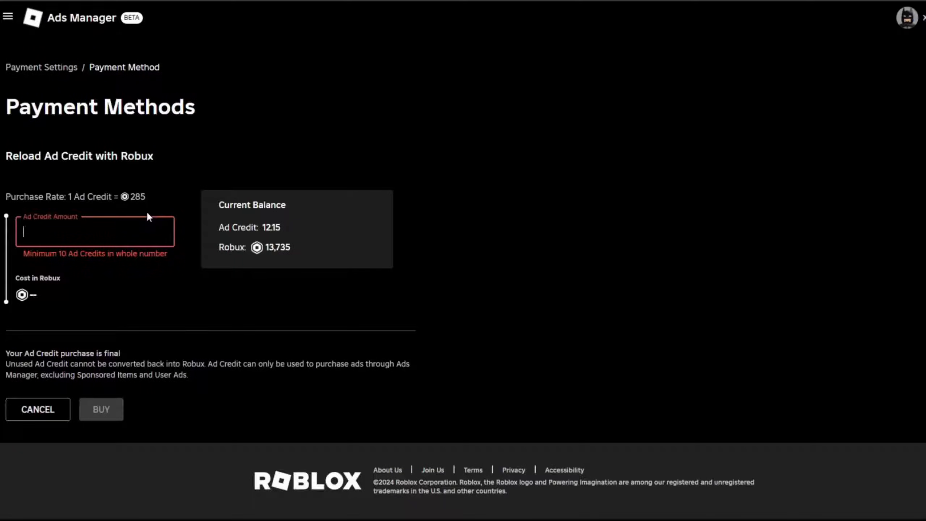
text(10)
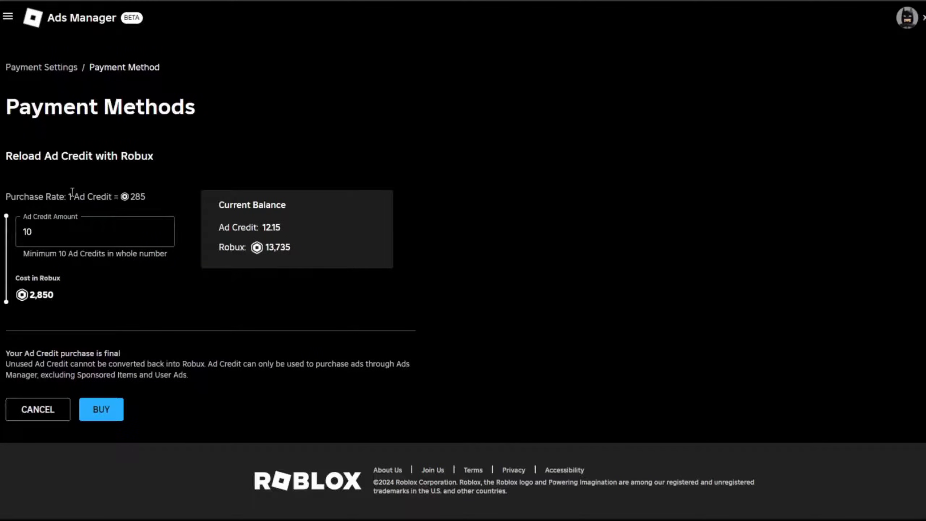
mouse_move(91, 192)
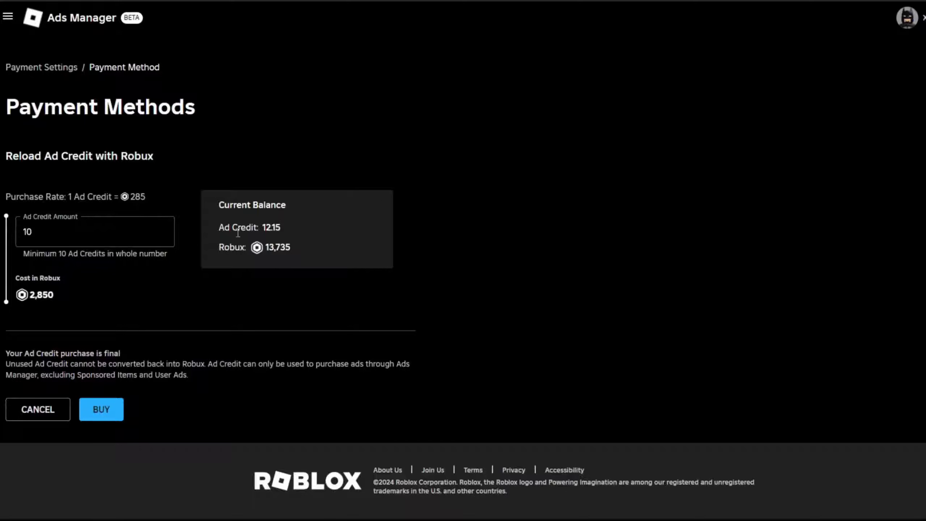
double_click(41, 294)
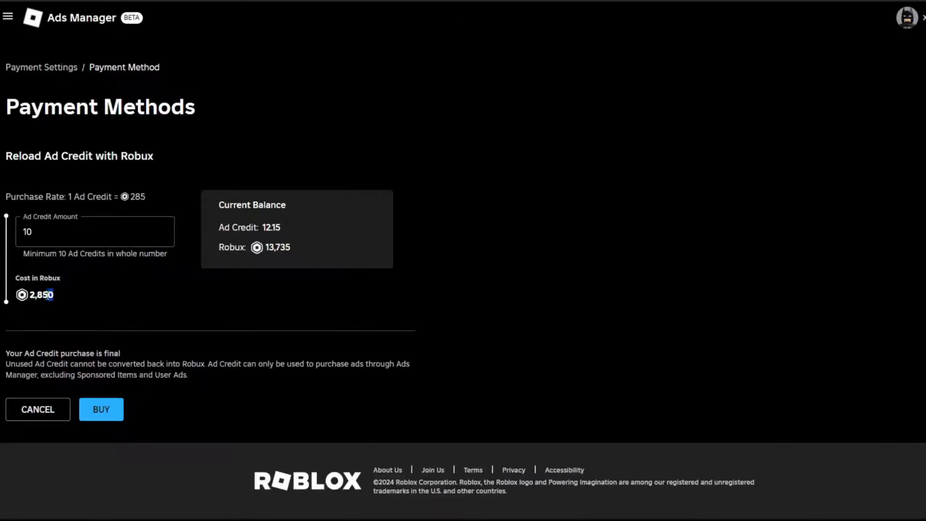
click(95, 231)
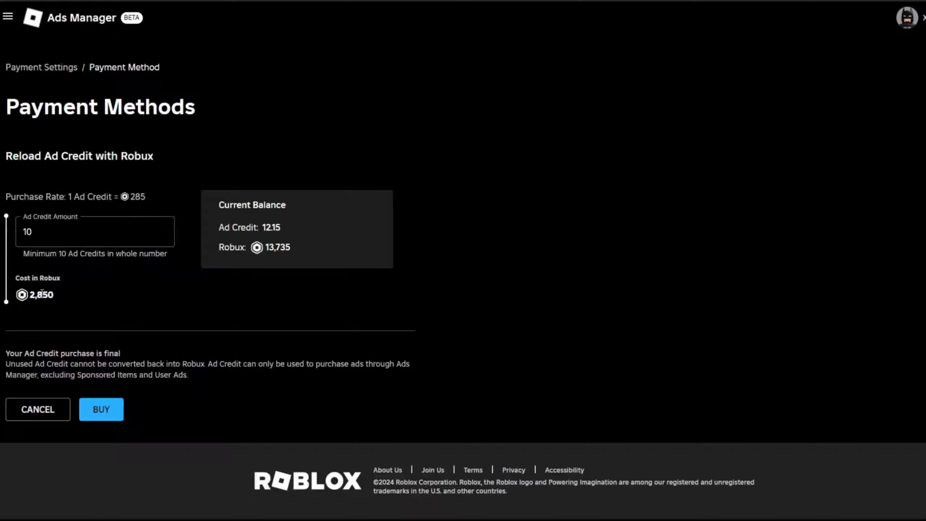
mouse_move(39, 207)
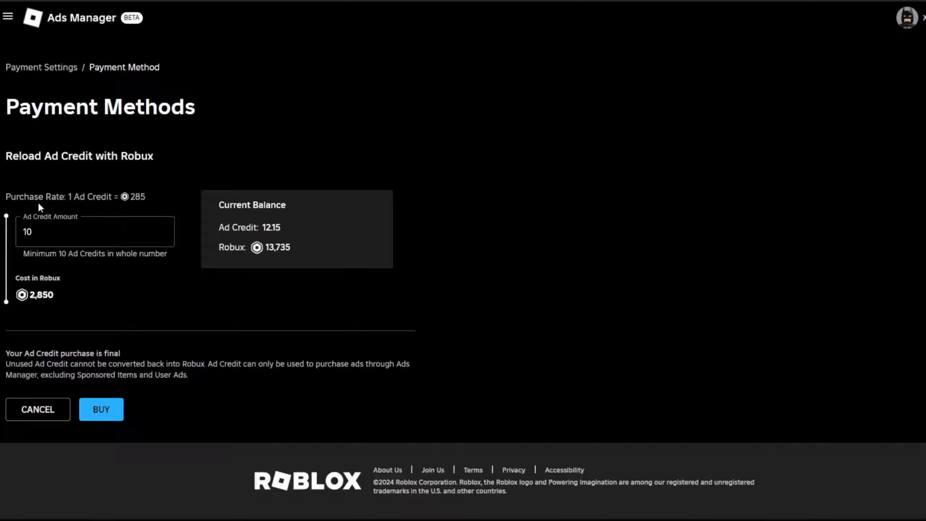
mouse_move(101, 281)
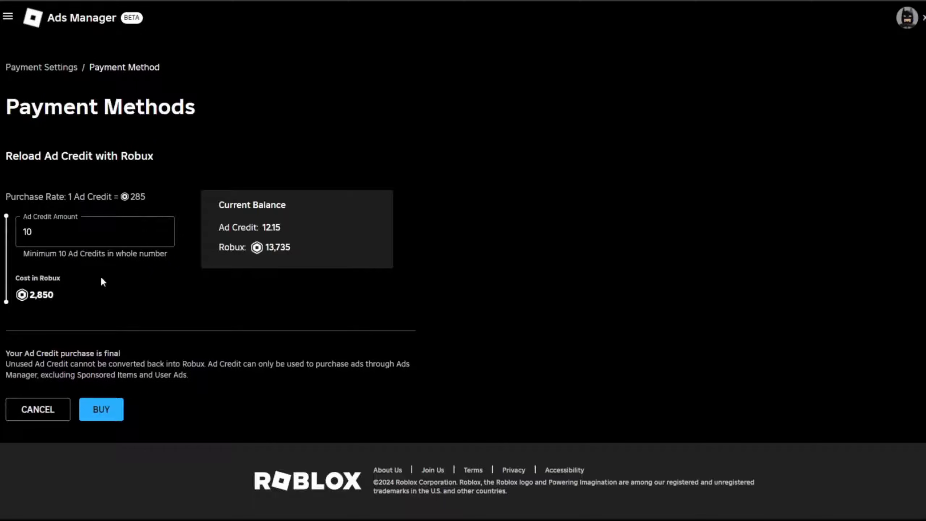
mouse_move(152, 200)
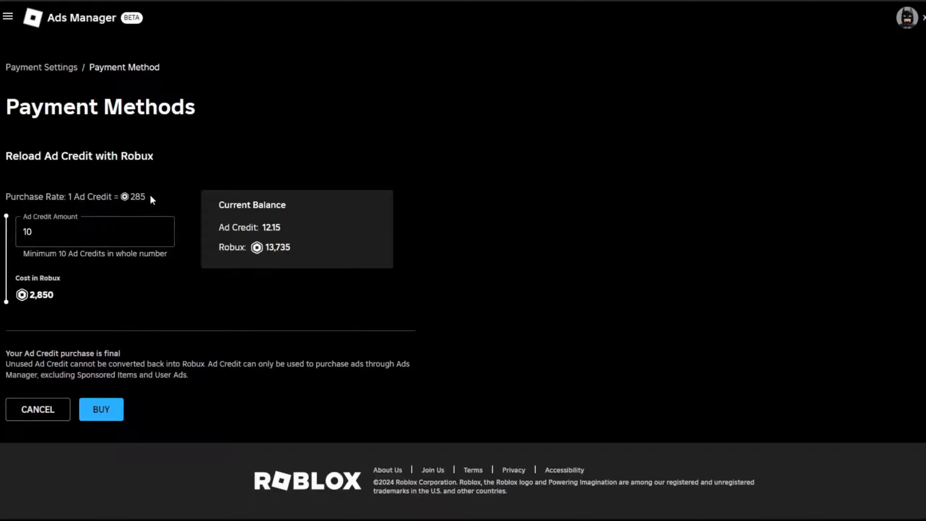
mouse_move(156, 199)
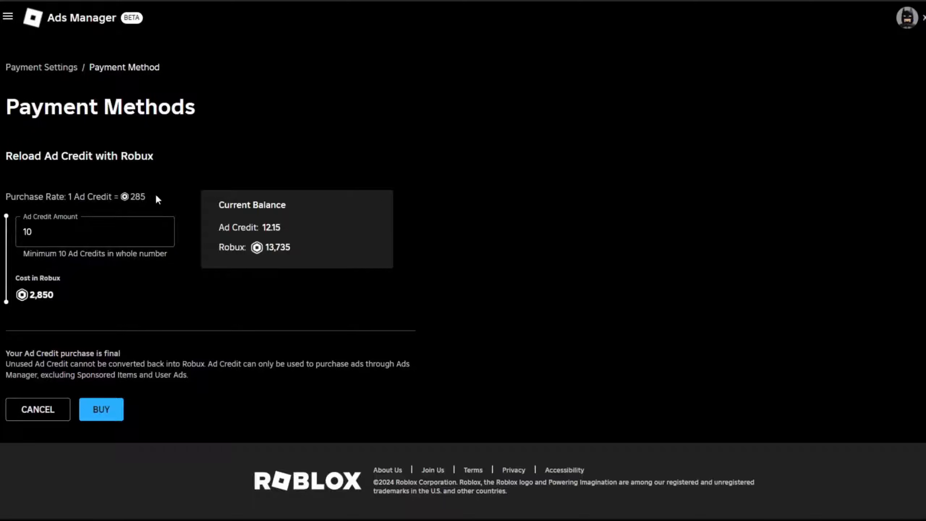
mouse_move(190, 225)
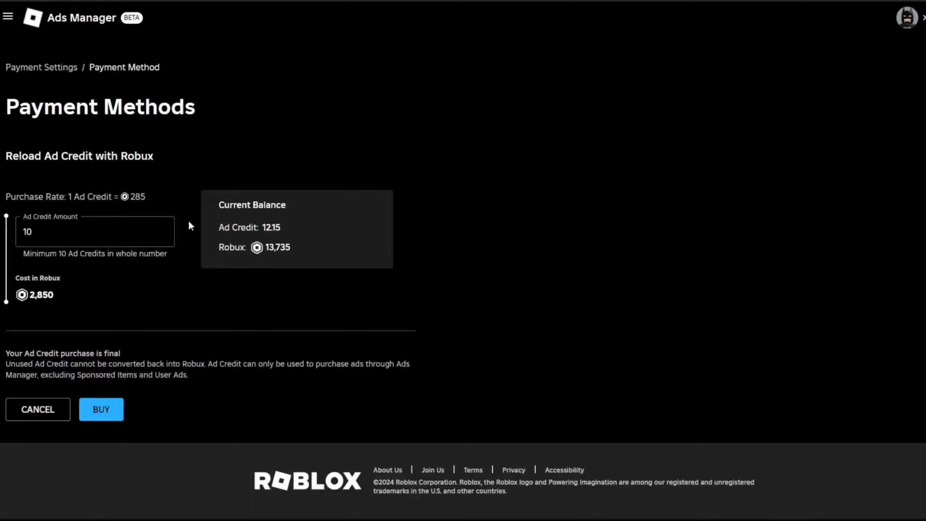
mouse_move(58, 296)
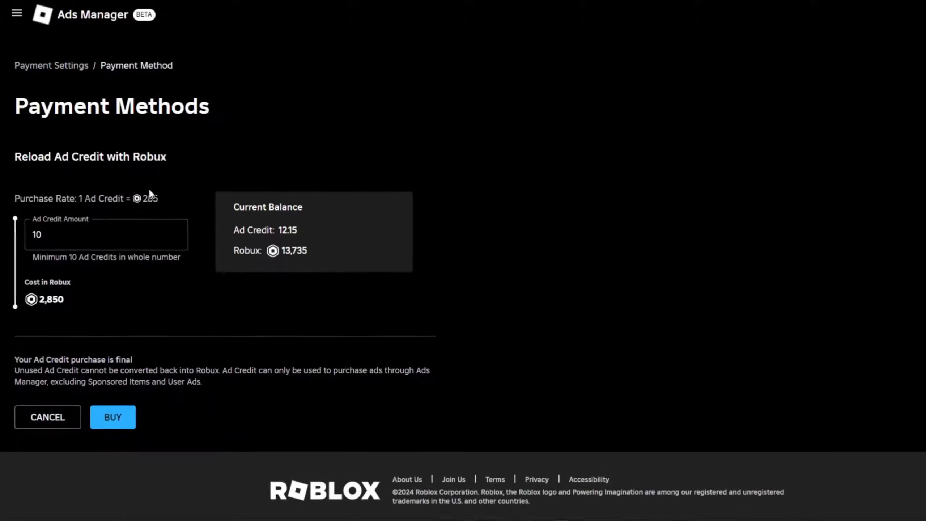
mouse_move(47, 416)
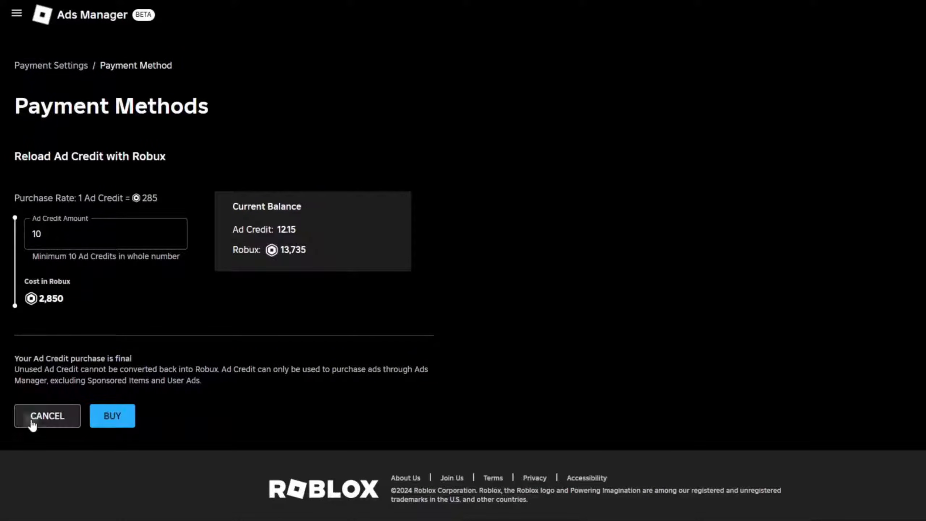
Cancel the credit purchase and browse Manage Ads' Campaigns, Ad Sets and Ads listings
click(46, 415)
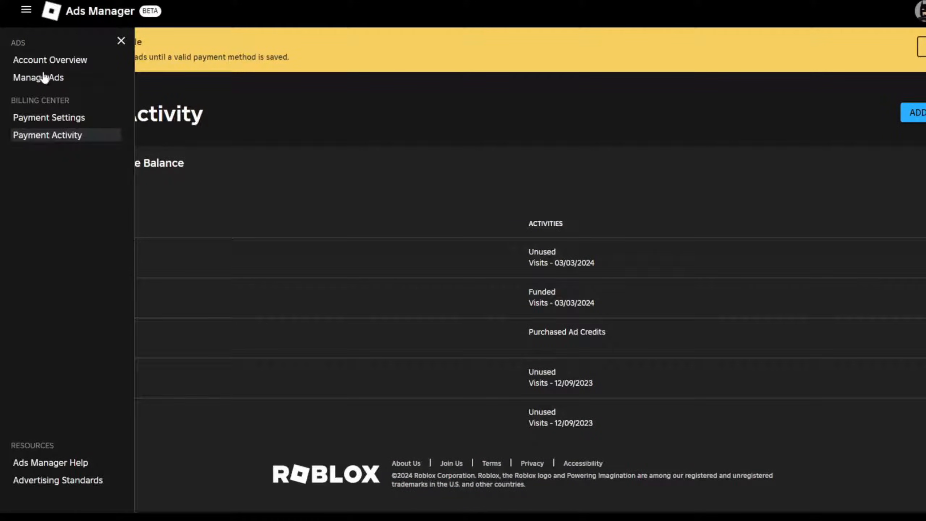
click(38, 78)
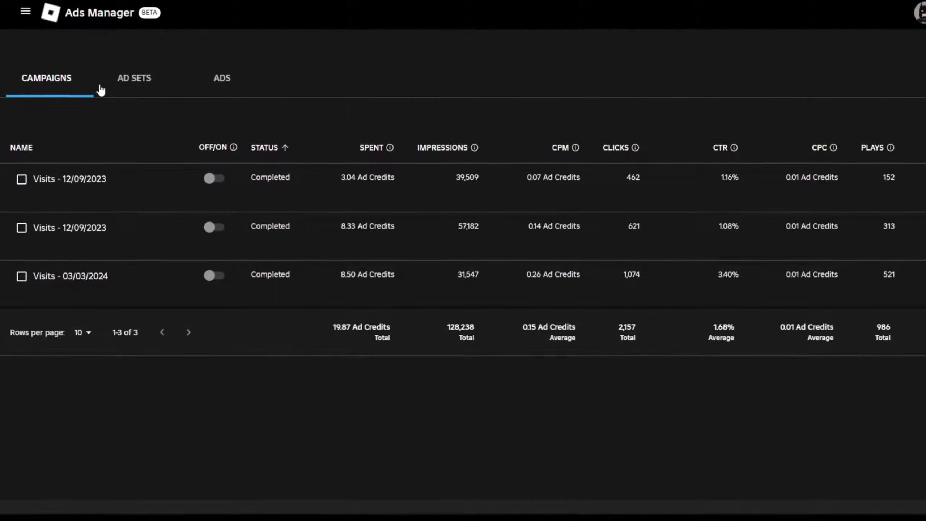
click(133, 78)
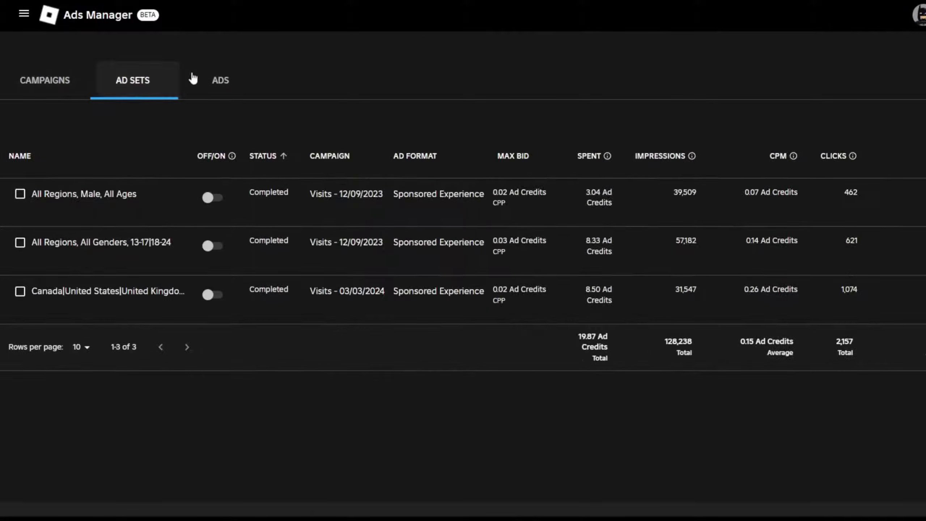
mouse_move(98, 77)
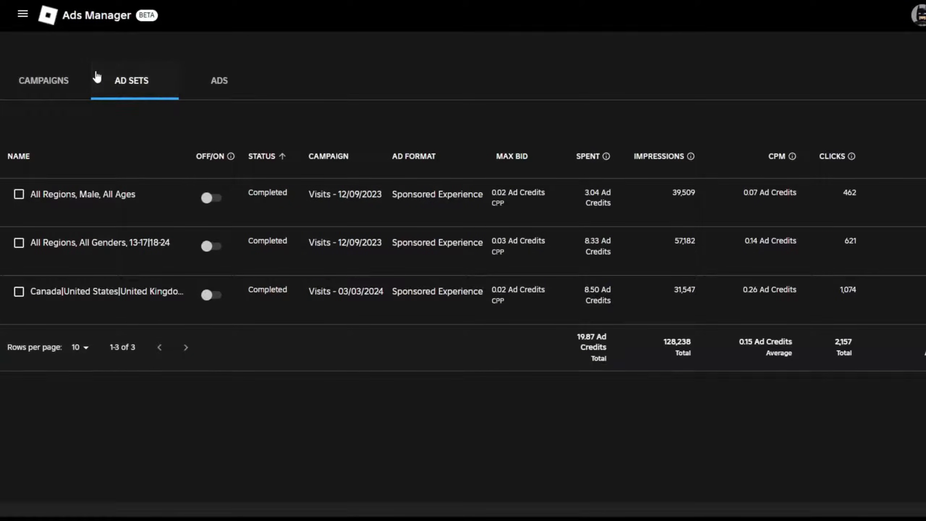
click(43, 81)
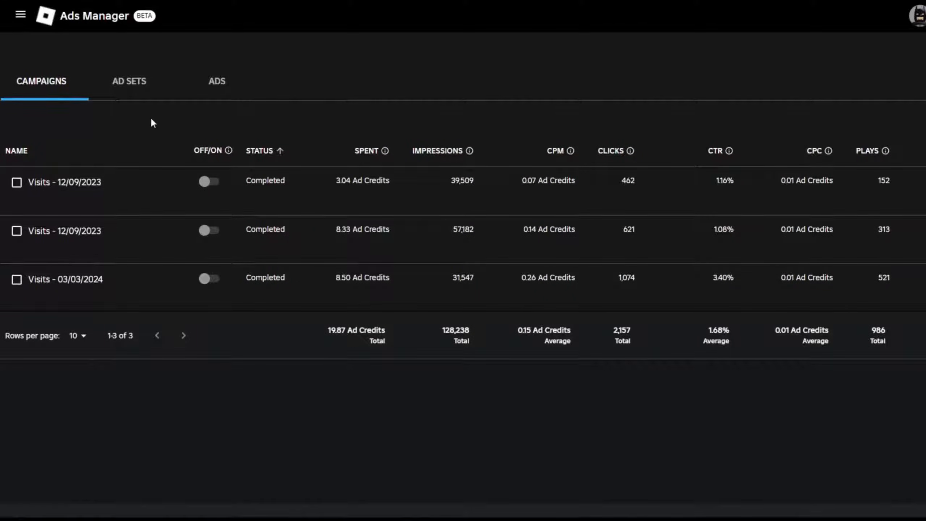
click(128, 82)
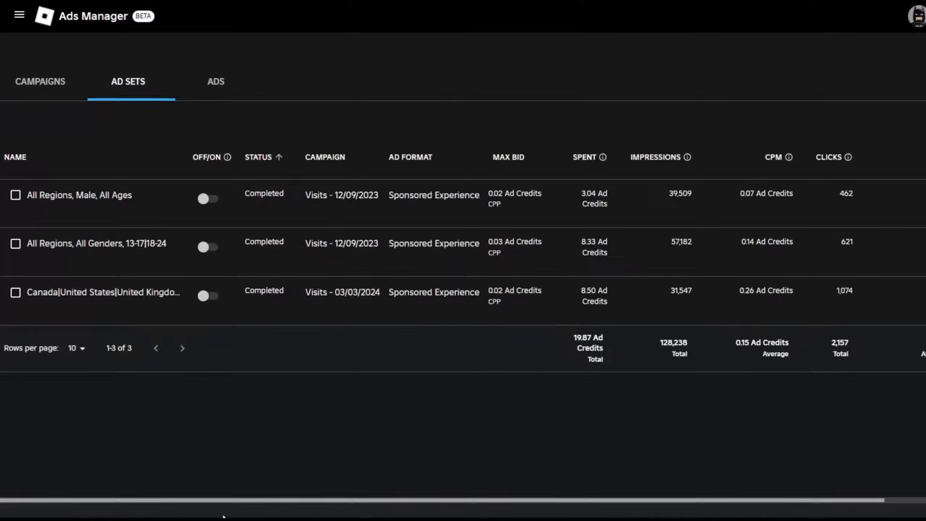
click(214, 82)
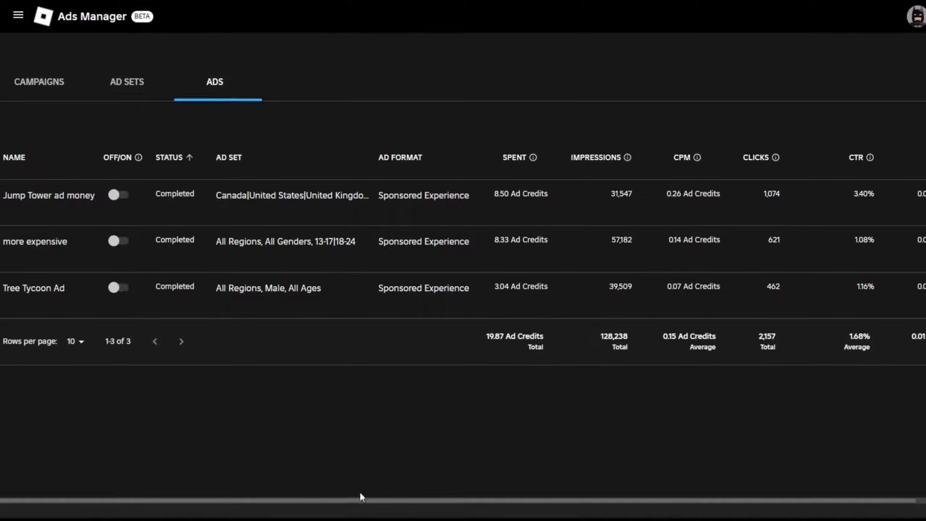
scroll(right, 3)
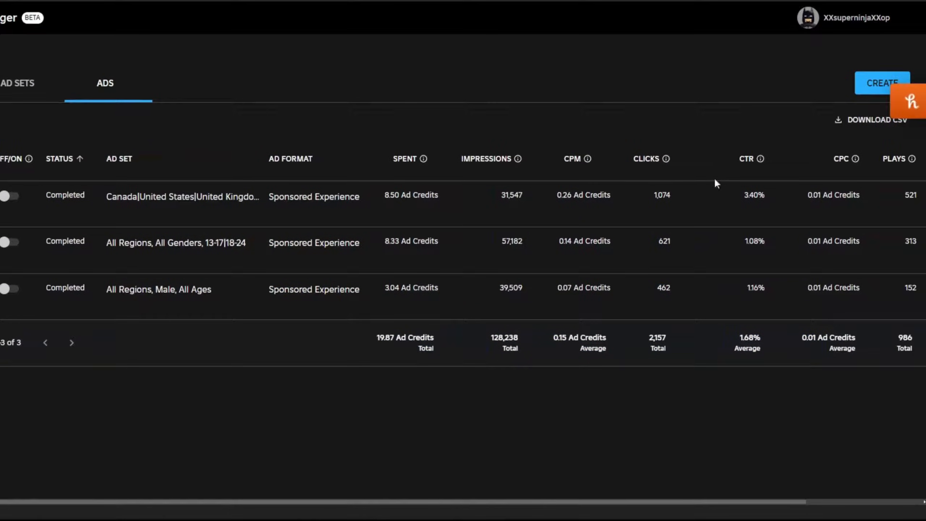
mouse_move(882, 82)
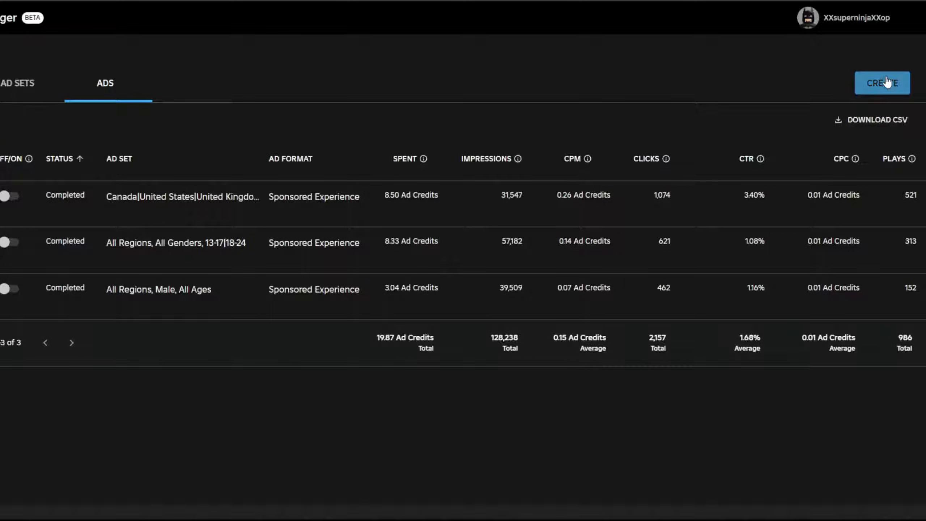
Start a new campaign from the Ads tab, bringing up the Create Campaign form
click(882, 83)
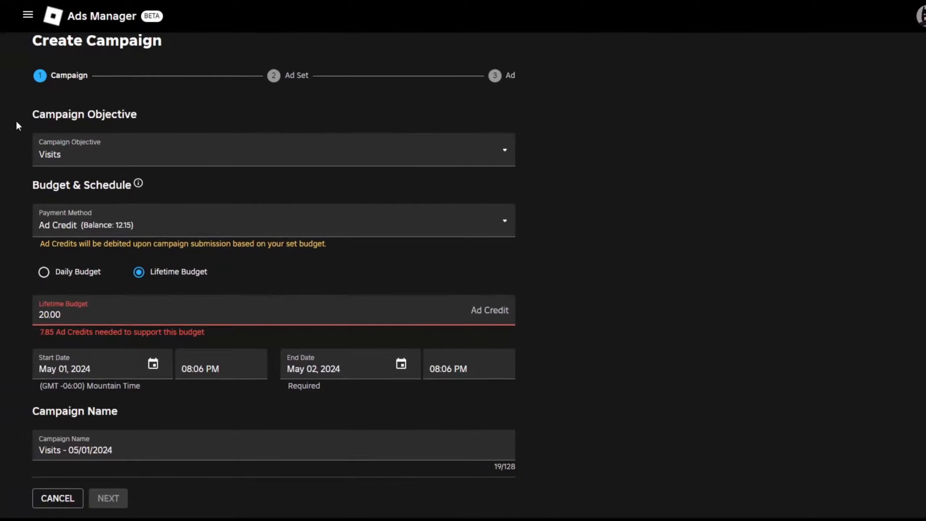
click(272, 150)
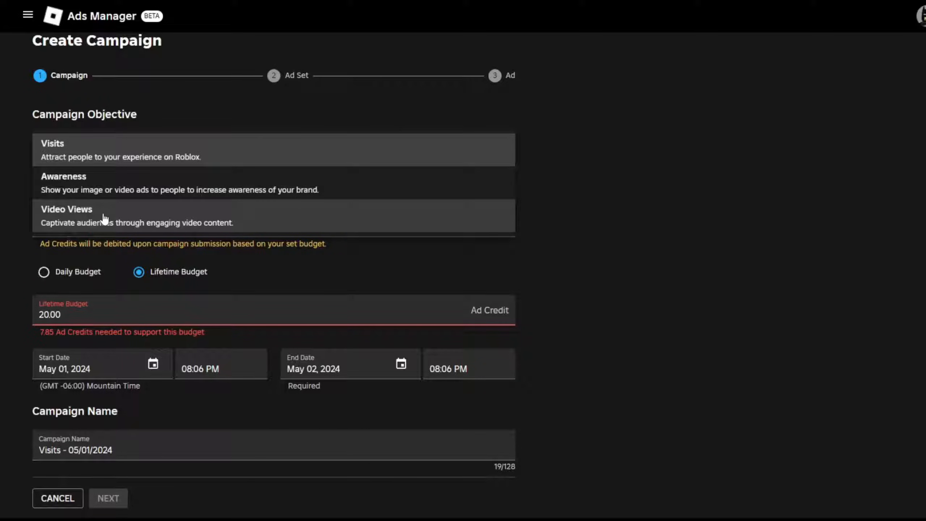
mouse_move(61, 219)
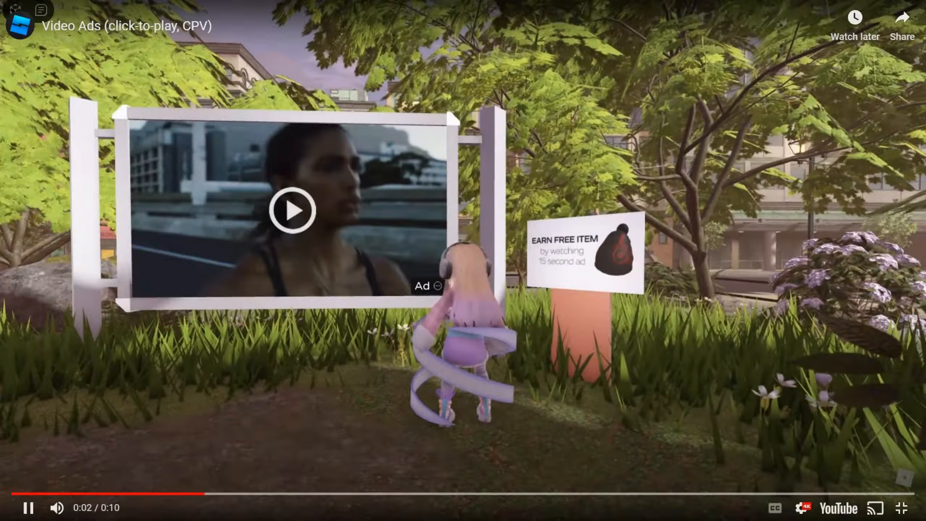
click(291, 210)
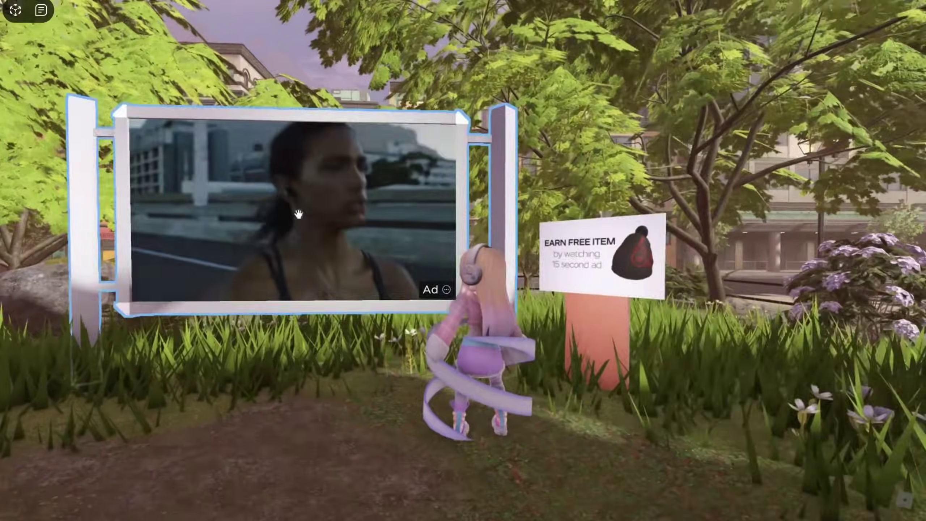
click(295, 212)
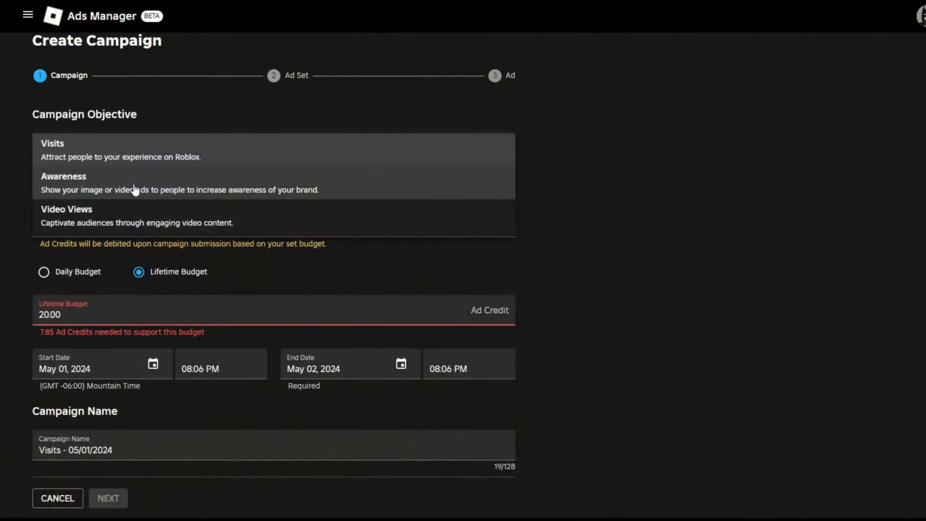
mouse_move(89, 185)
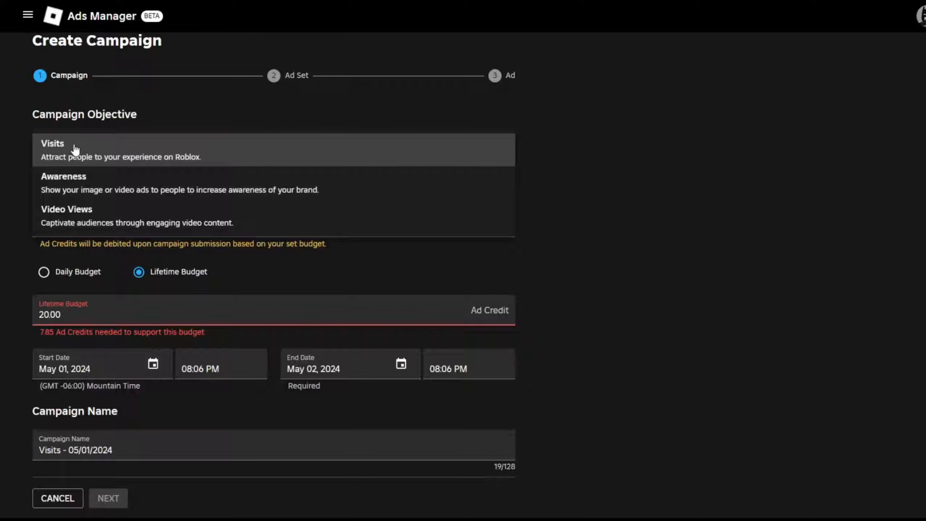
mouse_move(82, 145)
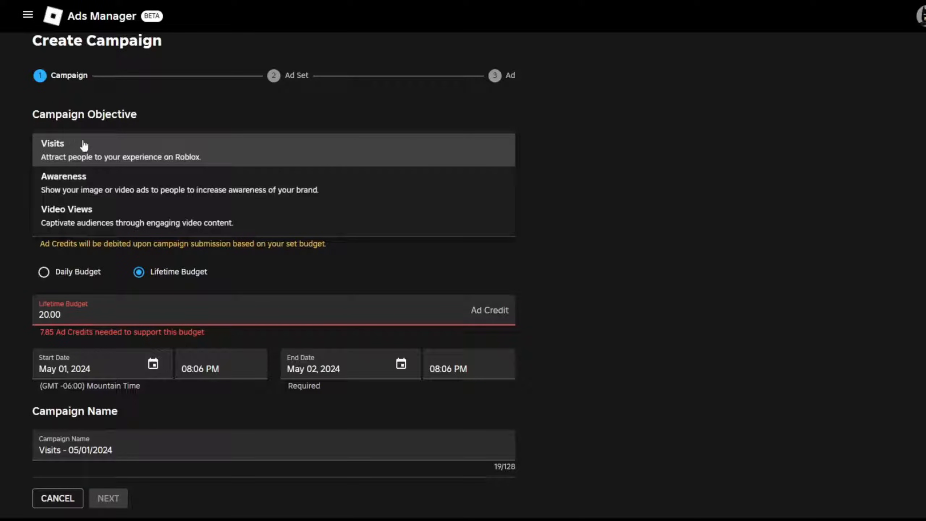
mouse_move(79, 151)
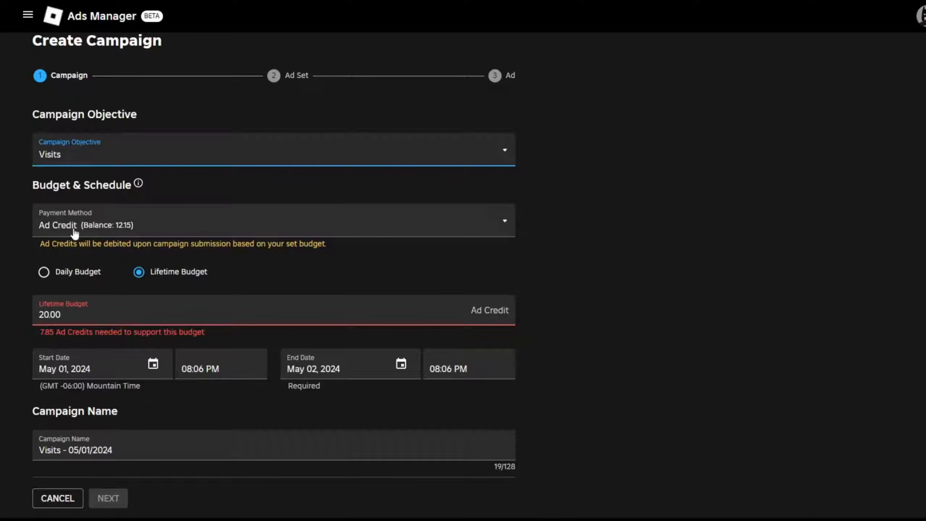
Switch to a Daily Budget of 5.00 Ad Credit, keeping the May 1–2 dates
click(43, 272)
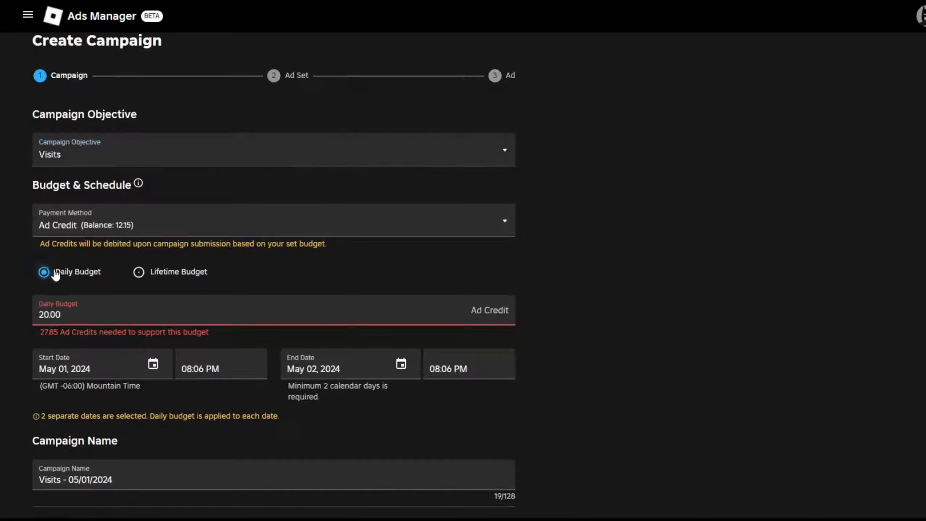
click(138, 272)
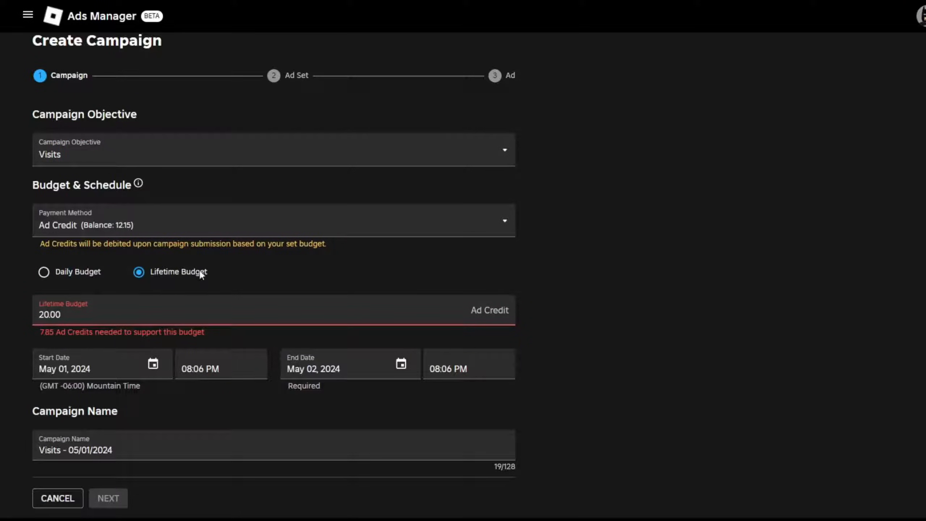
click(43, 272)
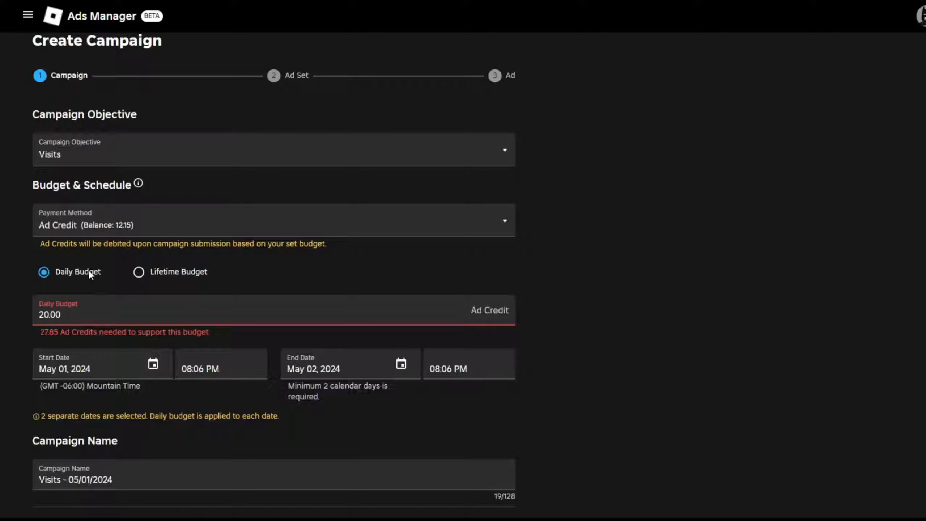
click(138, 272)
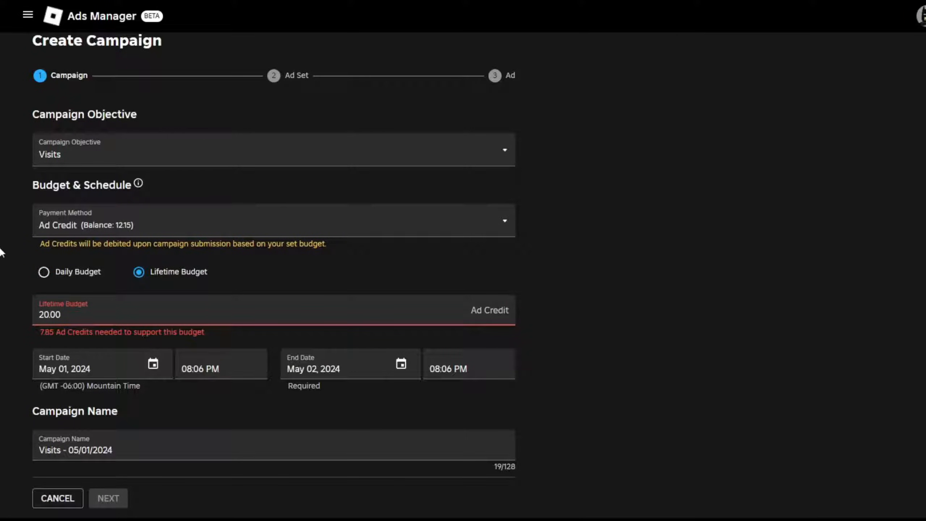
mouse_move(825, 321)
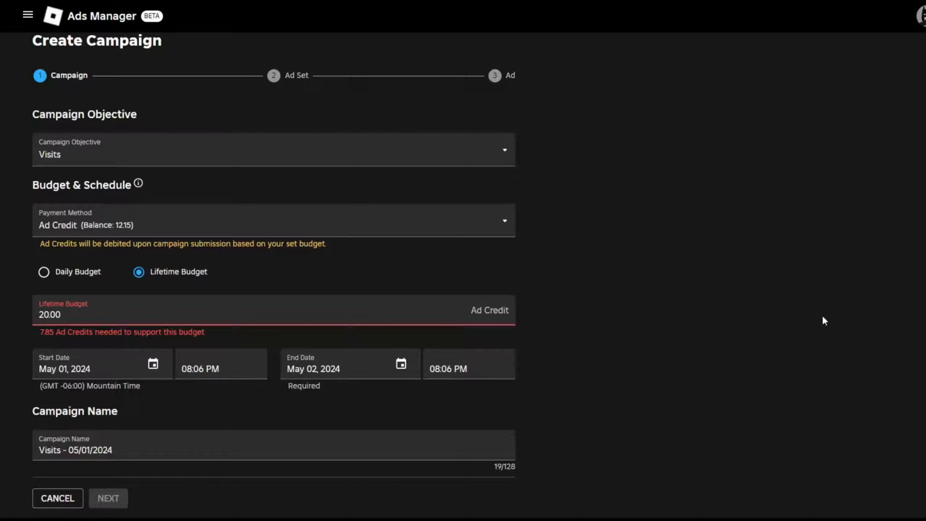
mouse_move(403, 255)
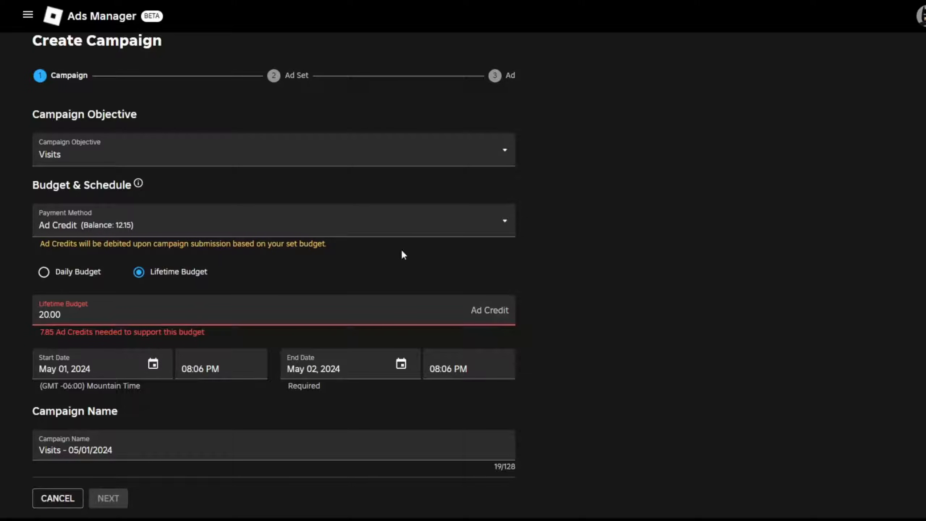
click(43, 272)
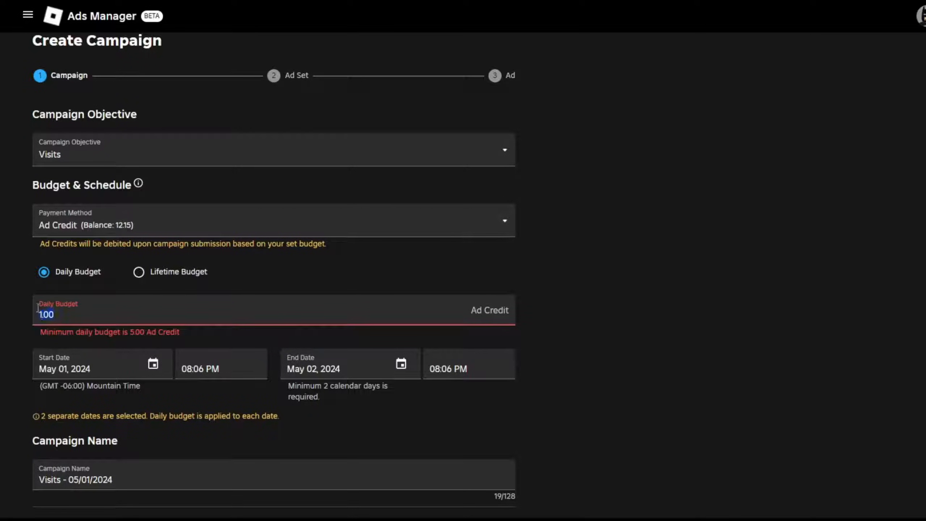
text(5.00)
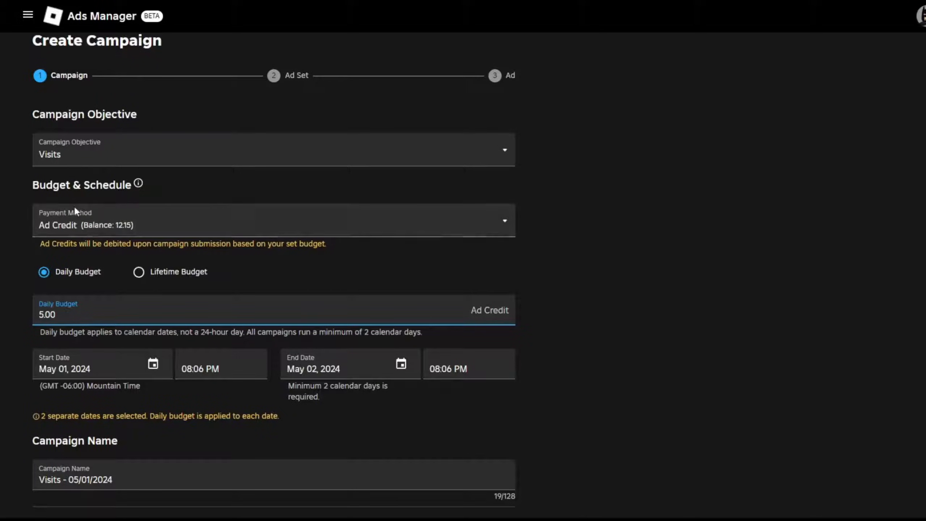
text(7.00)
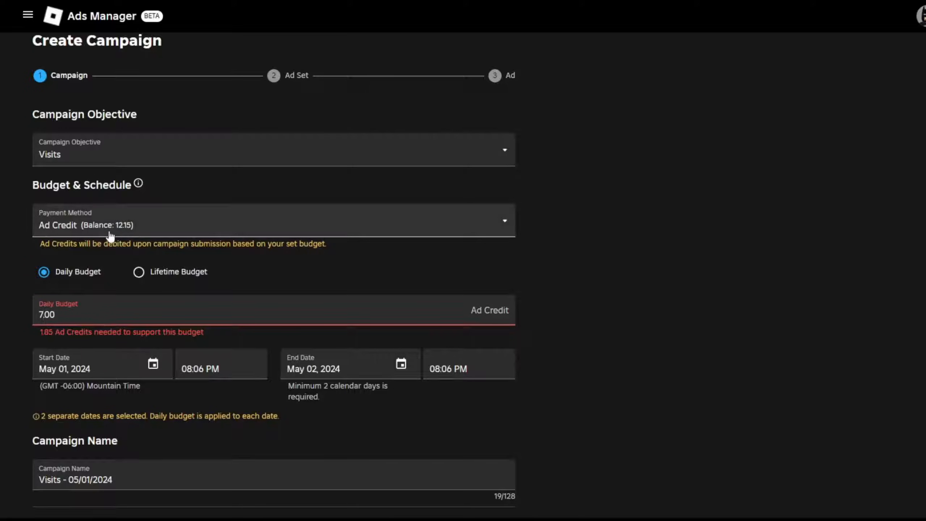
text(5.00)
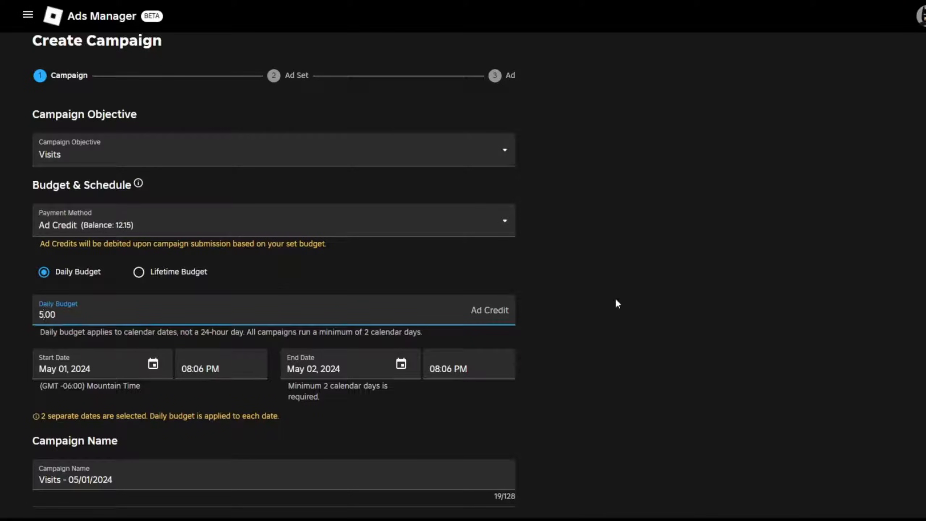
scroll(down, 3)
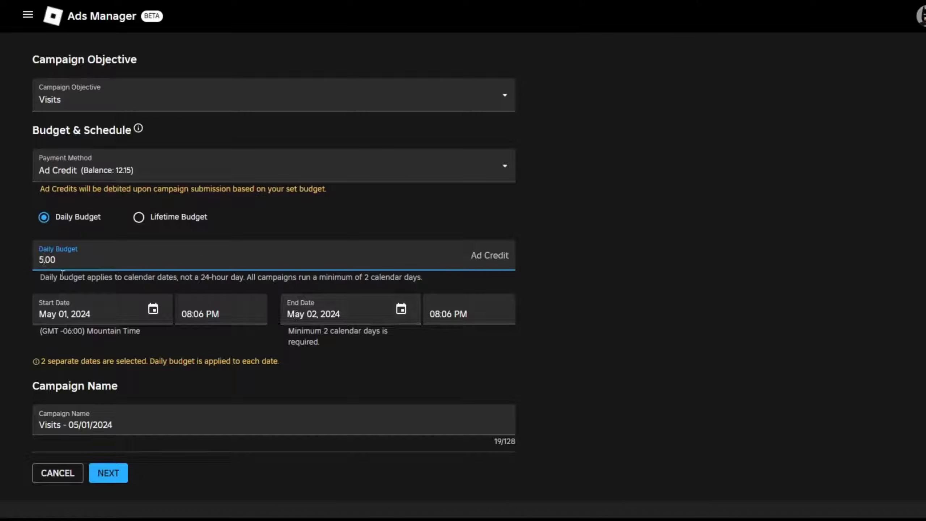
Set the end time to 08:40 PM and replace the campaign name with placeholder text 'wasdwasdwa'
click(220, 313)
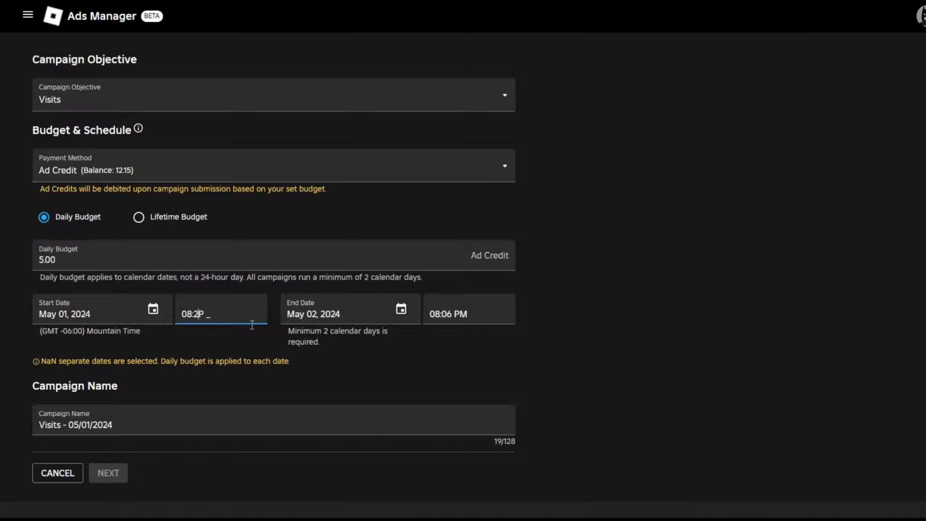
click(470, 308)
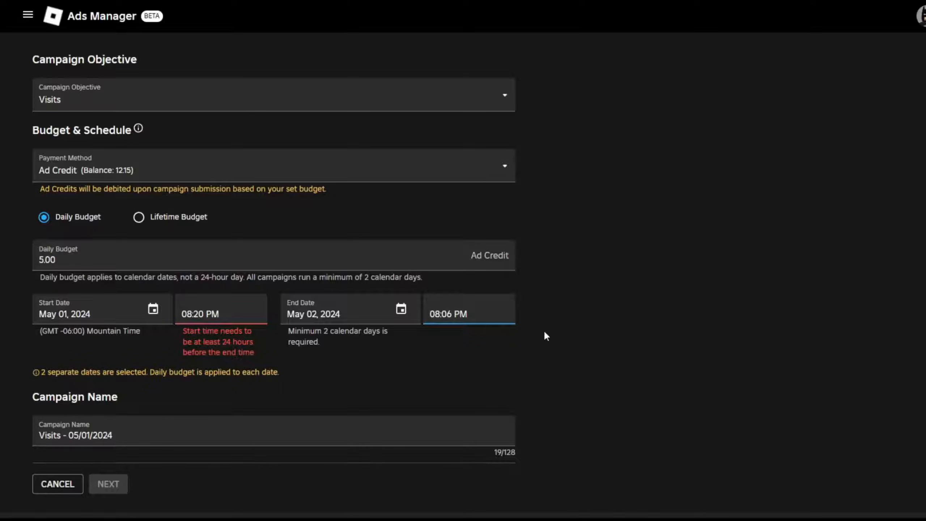
text(08:40 PM)
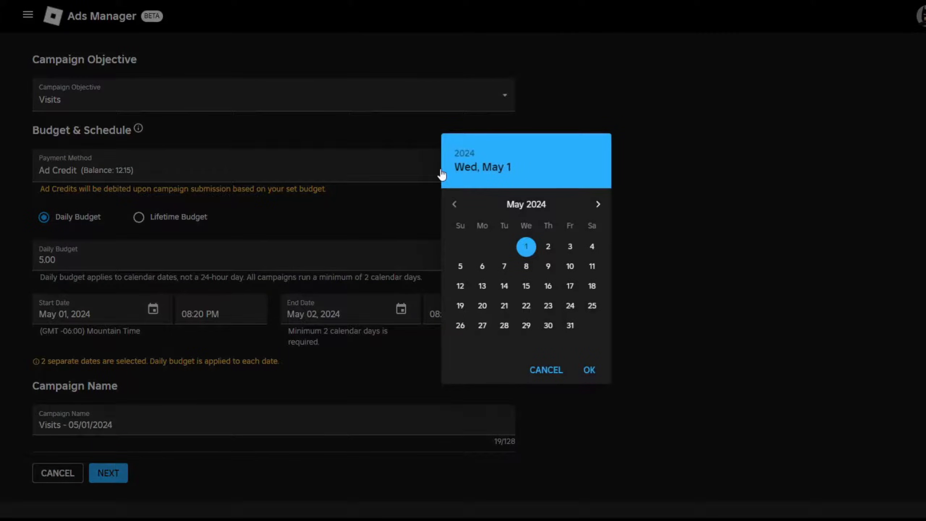
mouse_move(465, 180)
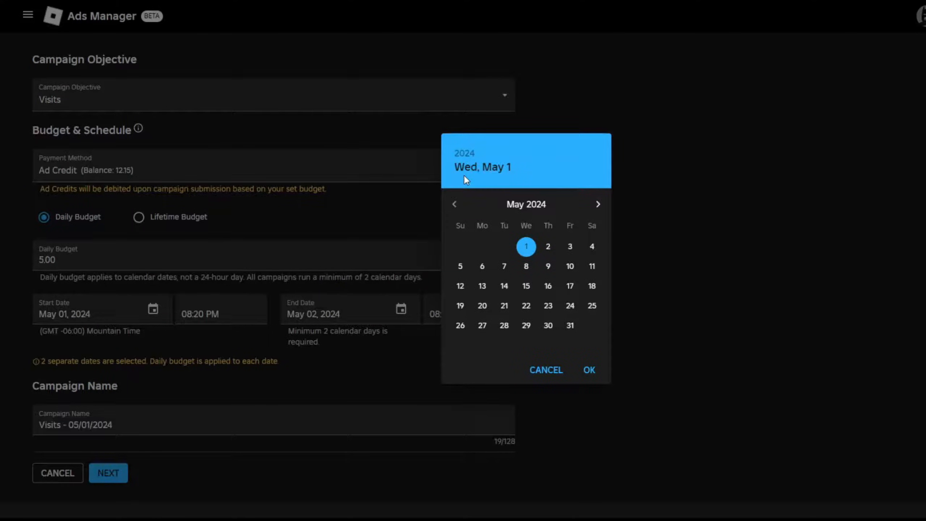
mouse_move(592, 230)
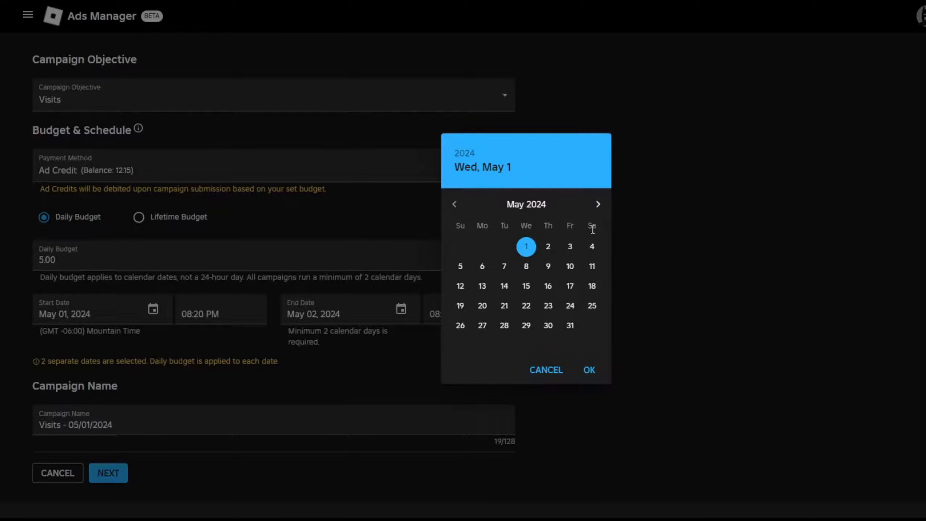
mouse_move(616, 226)
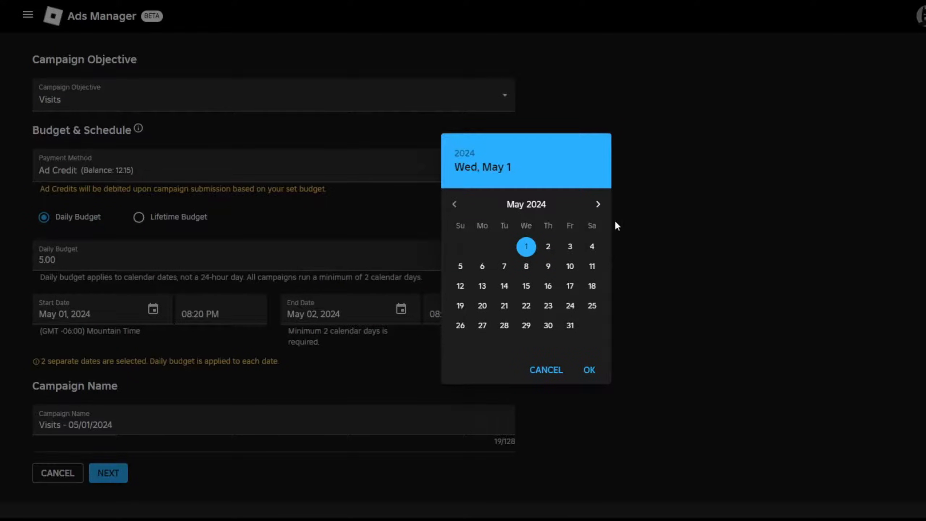
mouse_move(569, 254)
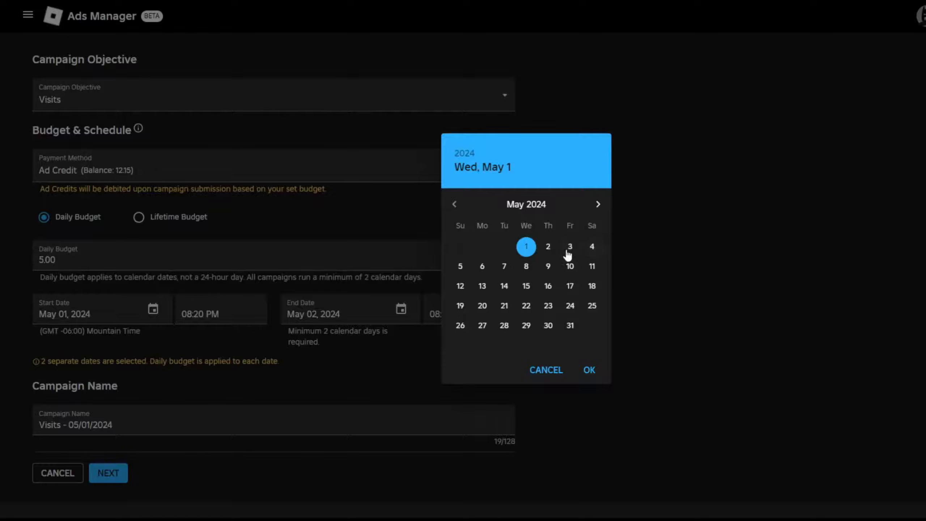
mouse_move(591, 246)
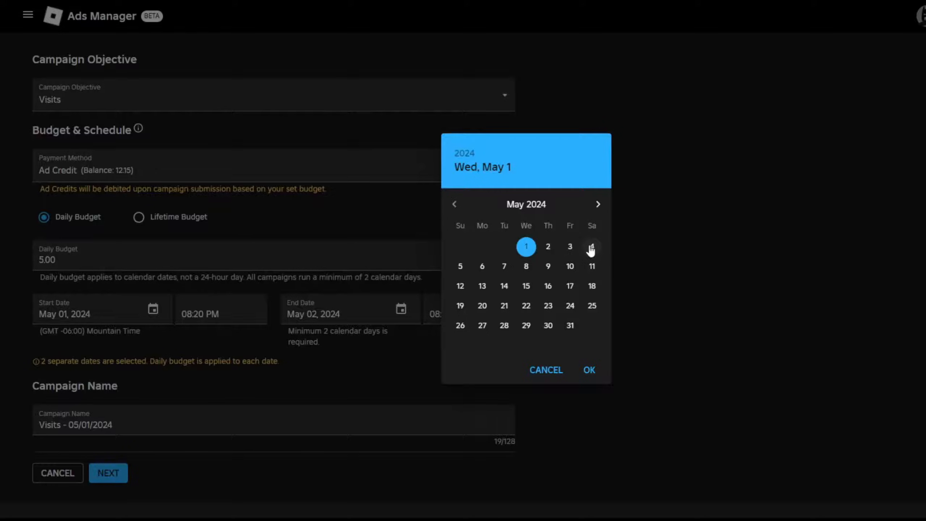
mouse_move(546, 221)
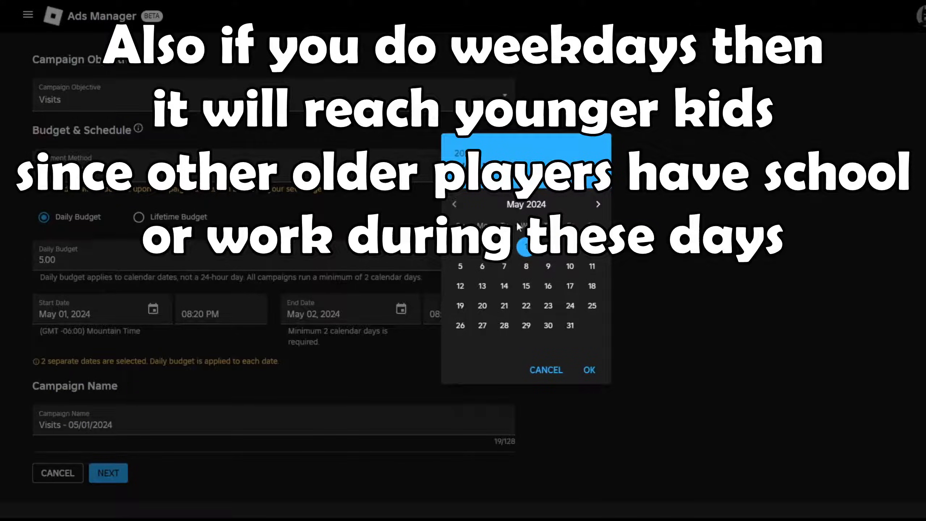
mouse_move(570, 210)
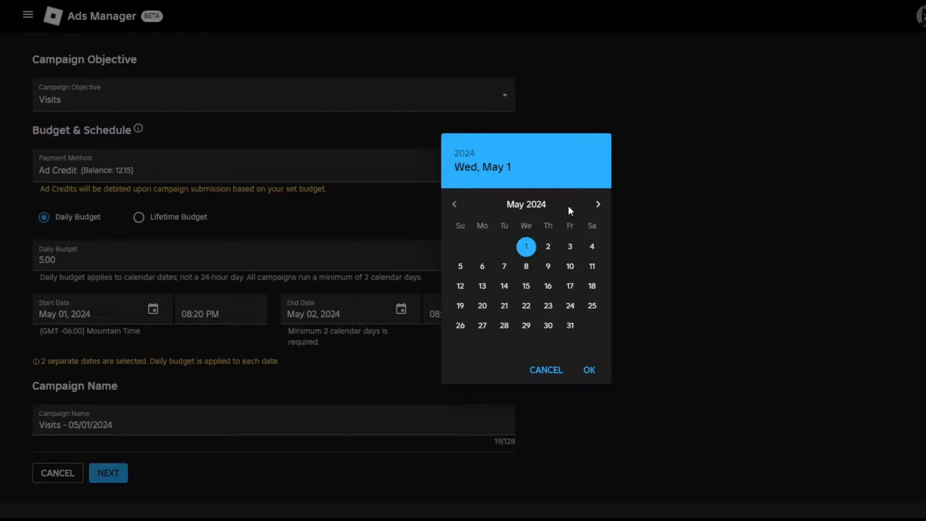
mouse_move(569, 246)
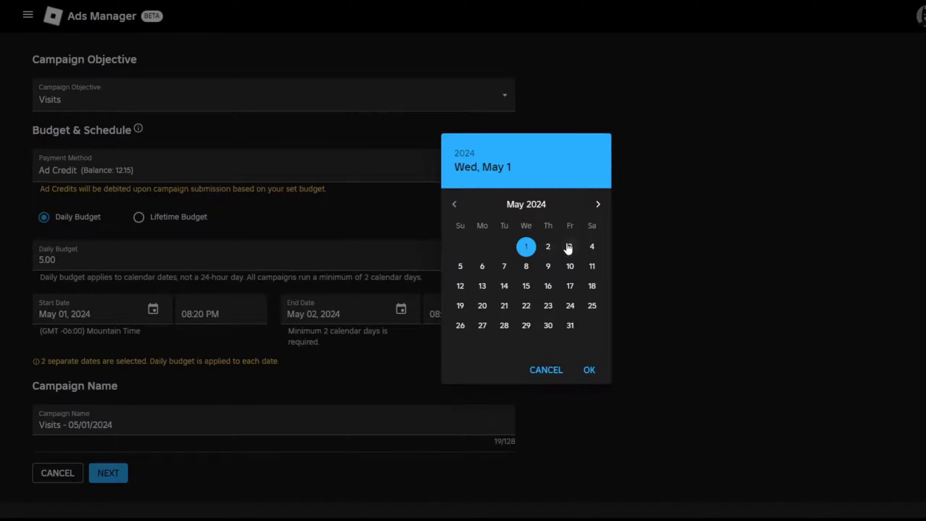
click(587, 370)
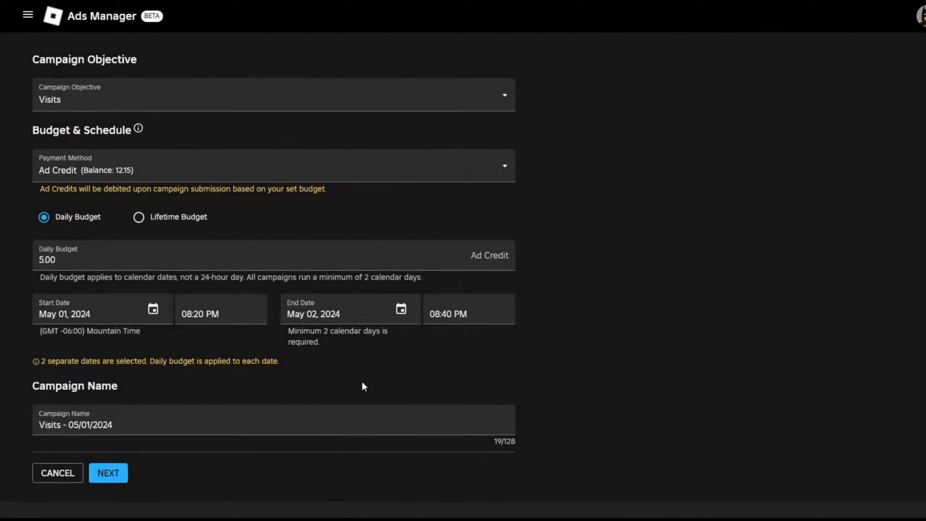
text(w)
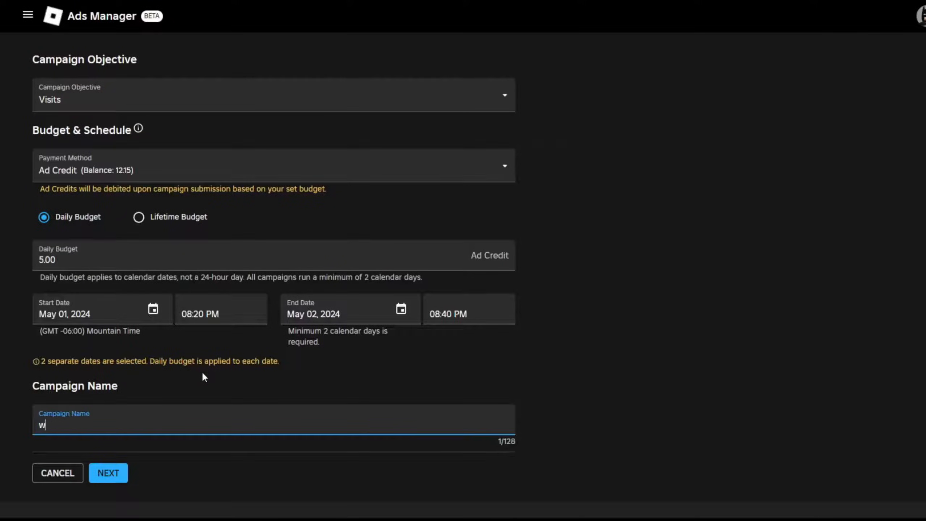
text(asdwasdwa)
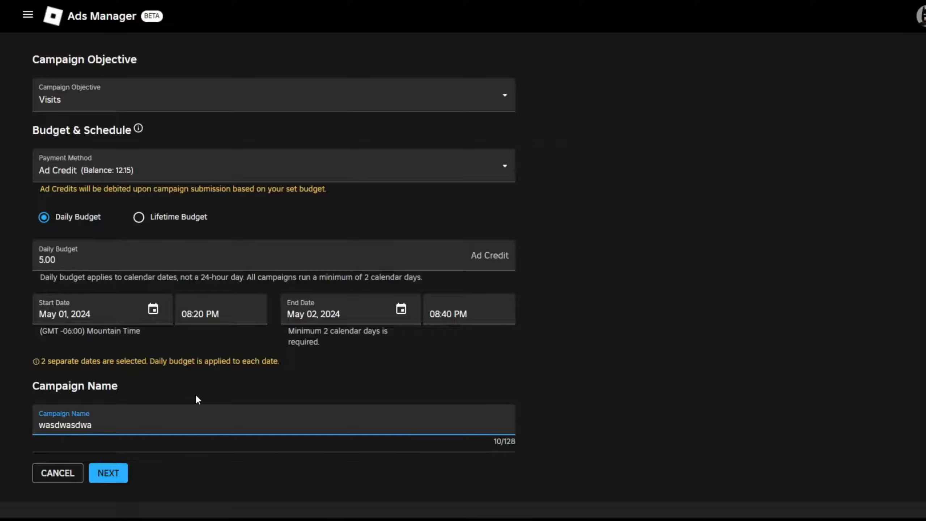
Advance to the Ad Set step and remove All Regions from the audience locations
text(e)
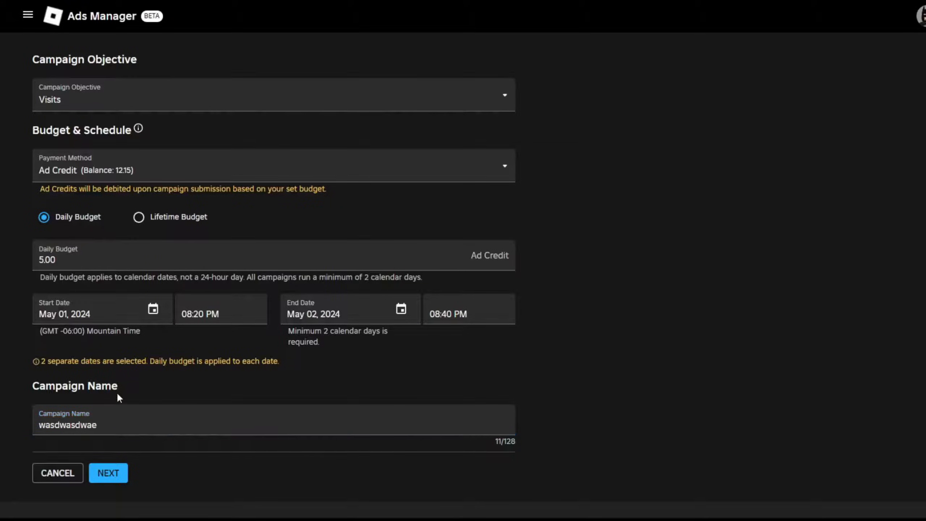
click(108, 472)
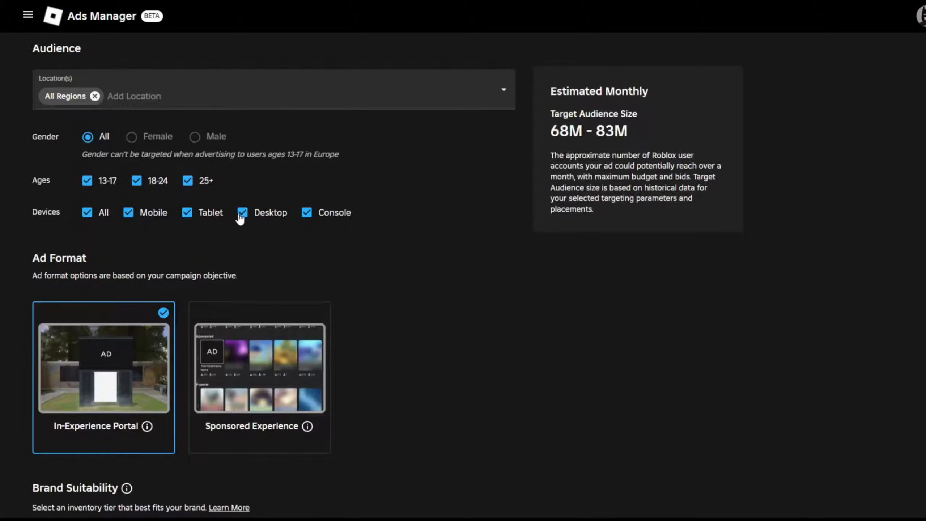
scroll(up, 3)
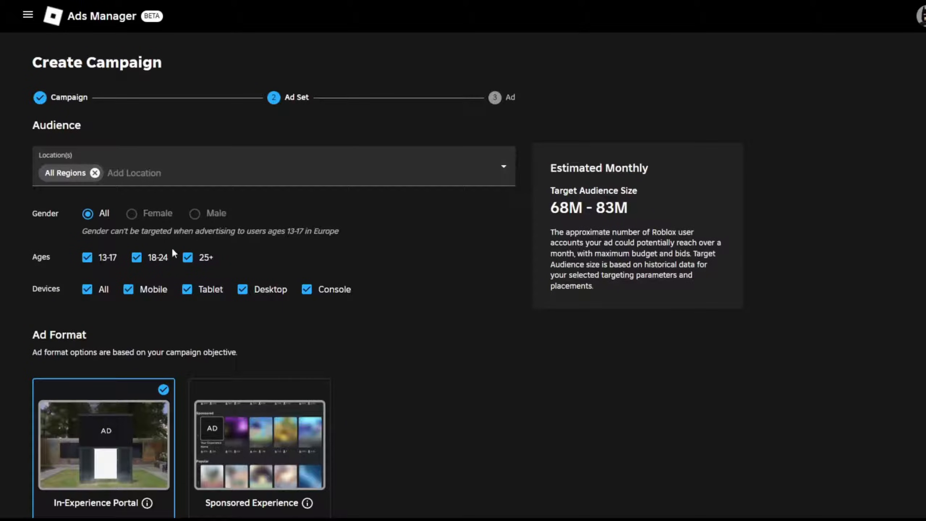
scroll(down, 3)
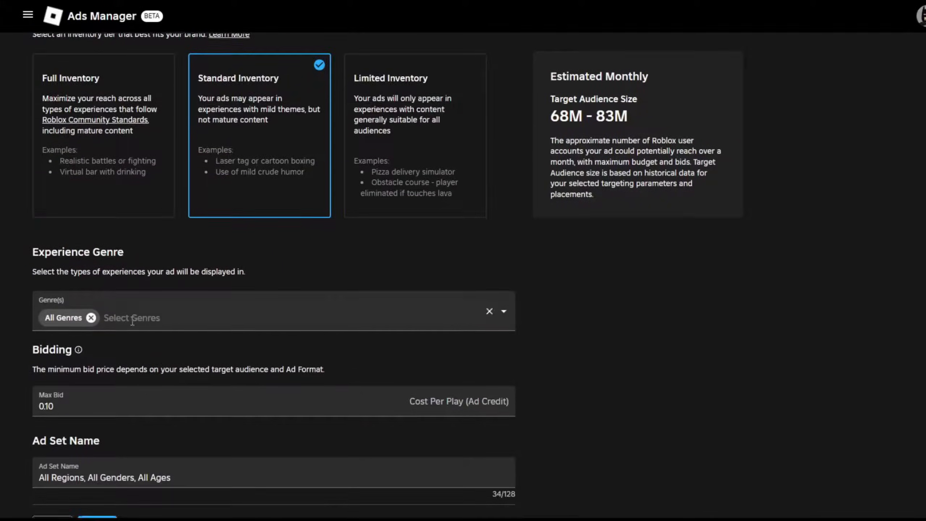
scroll(up, 3)
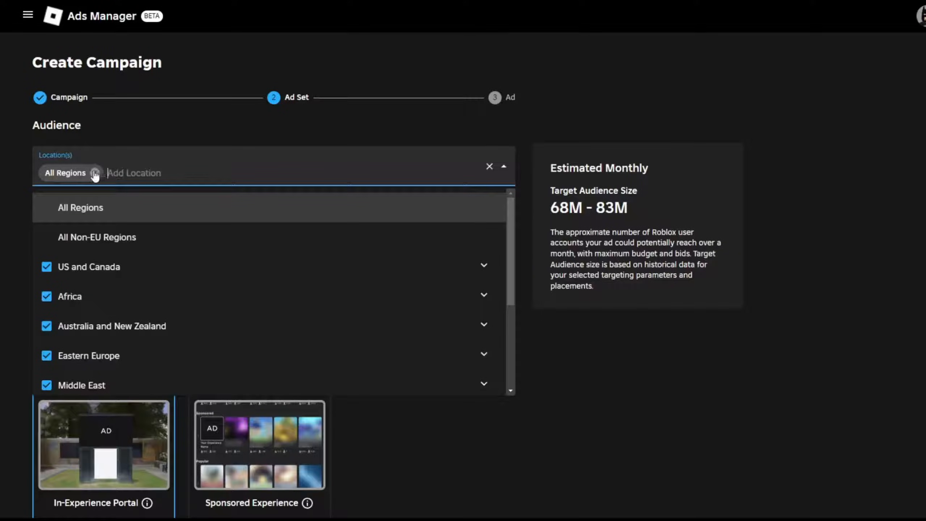
click(95, 173)
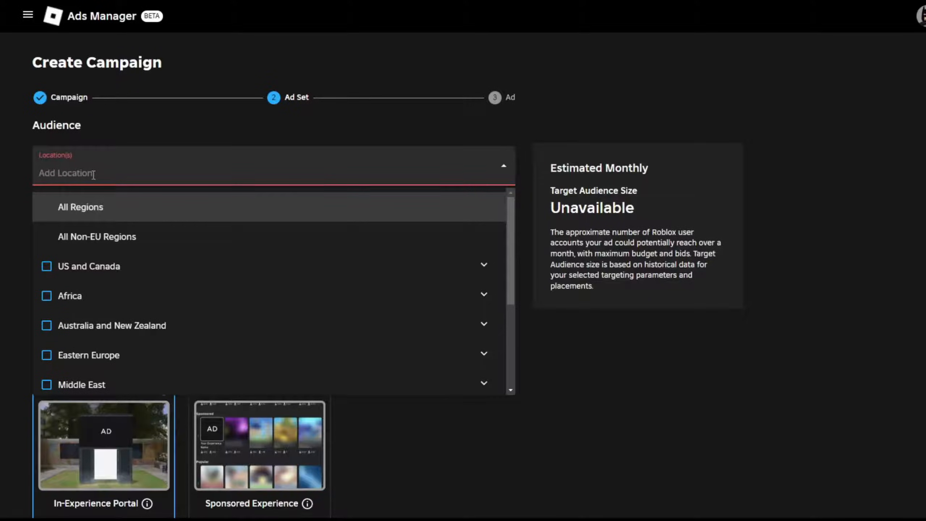
mouse_move(153, 356)
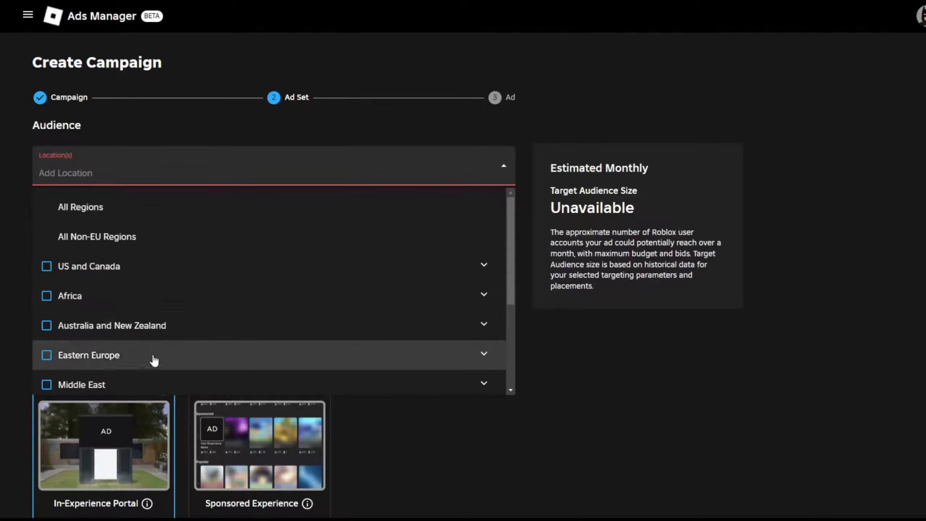
Add US and Canada, Australia and New Zealand, and Eastern Europe as audience locations
click(47, 266)
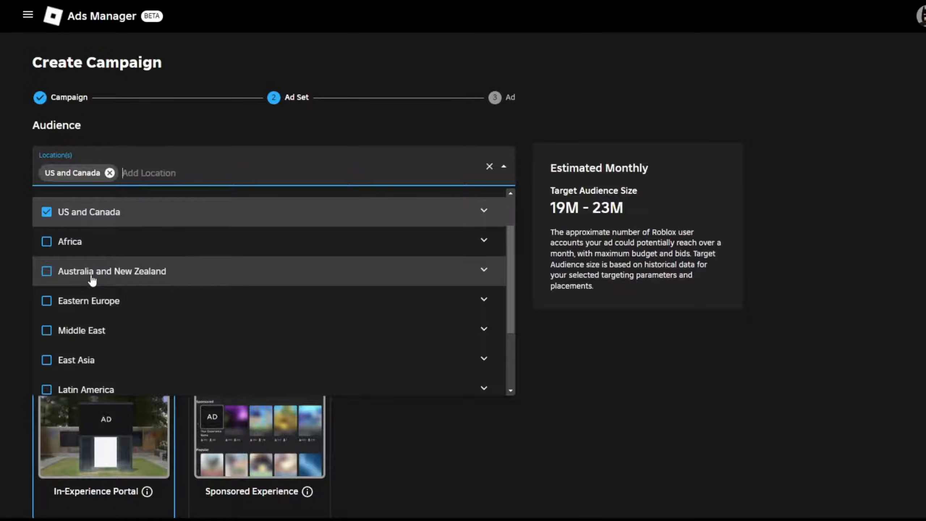
click(47, 271)
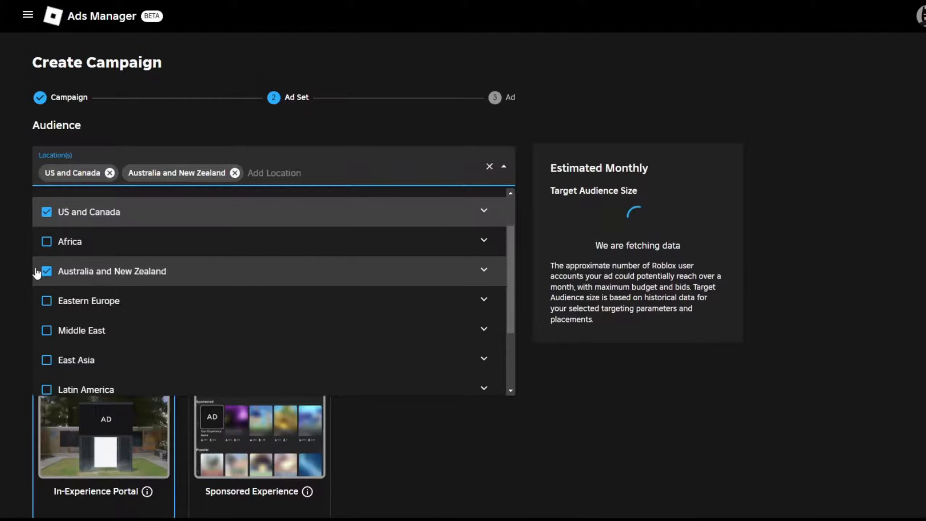
click(46, 301)
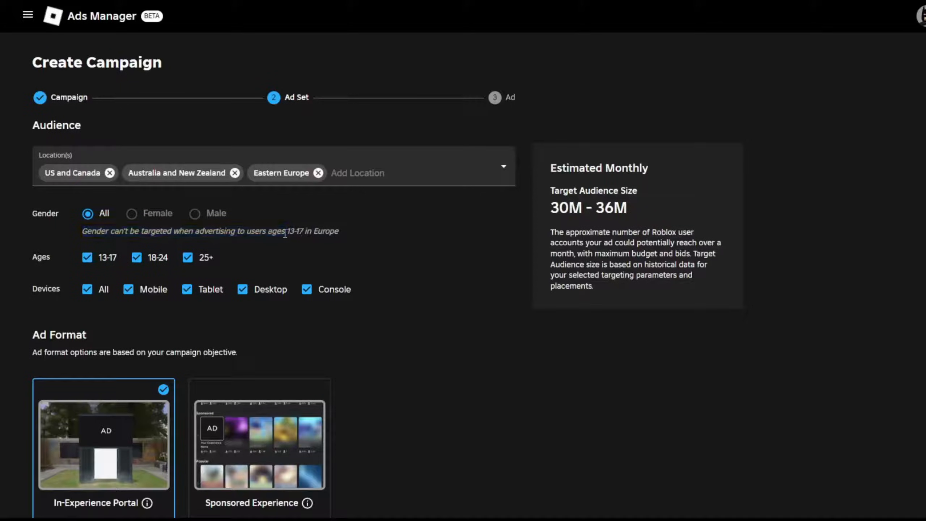
mouse_move(339, 240)
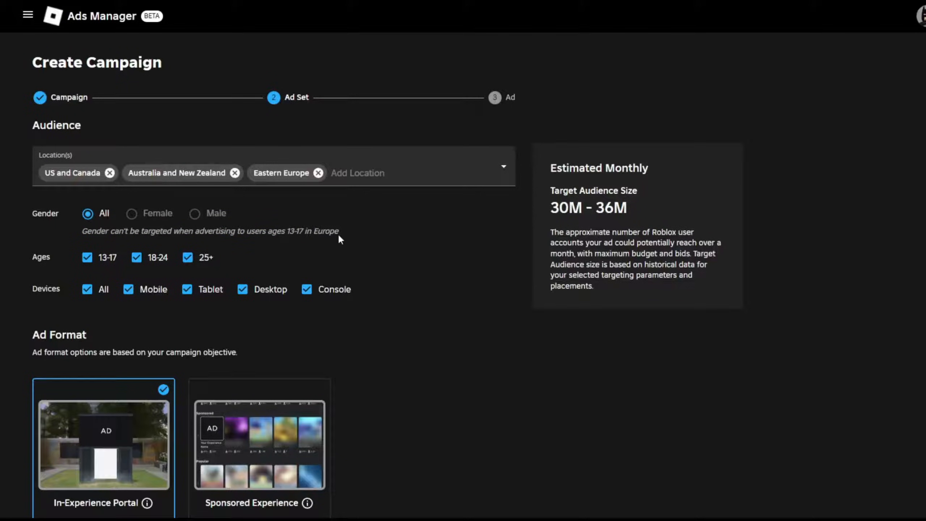
Select the Sponsored Experience ad format card
click(317, 173)
text(0.05)
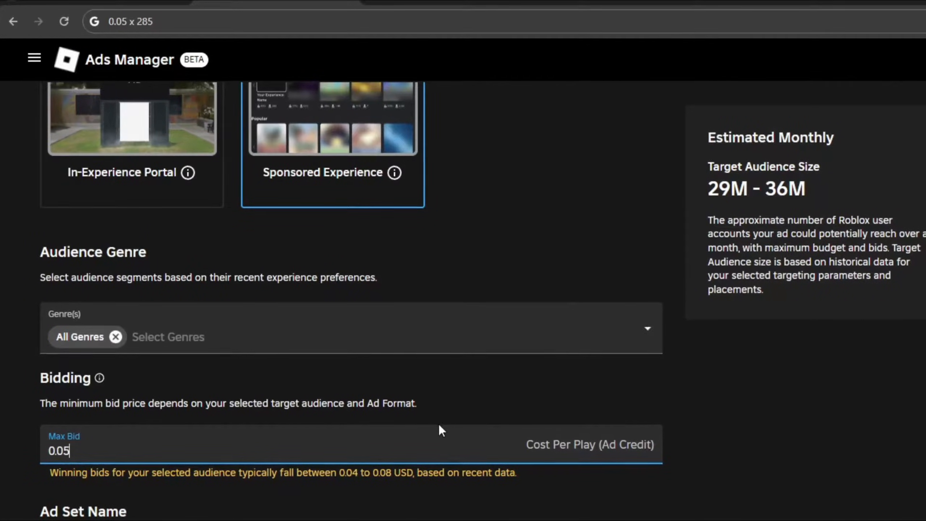
Enter 0.01 in Max Bid, select the ad set name, and continue to the Ad step
scroll(up, 3)
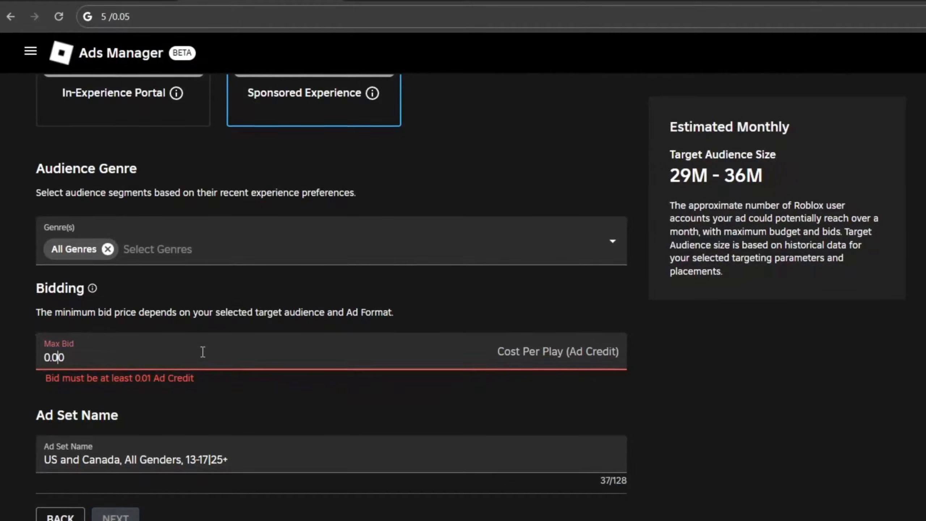
text(0.01)
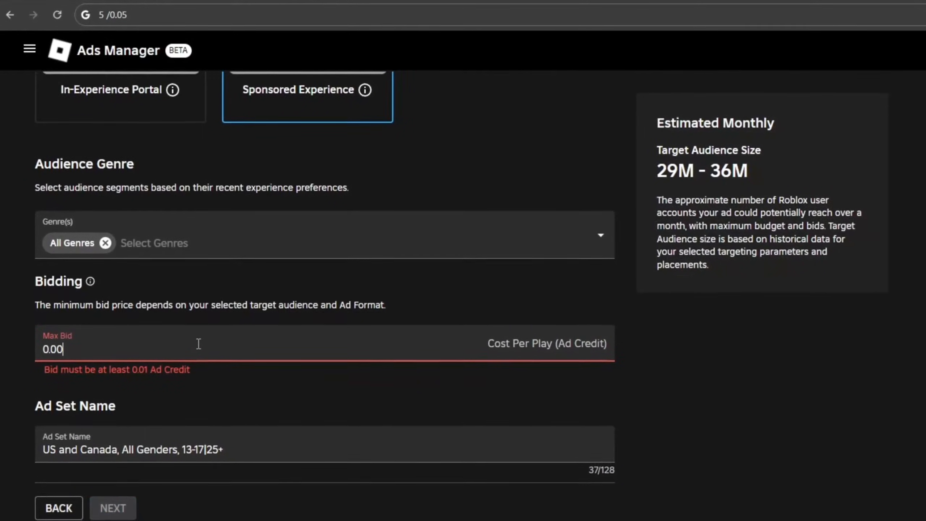
text(0.02)
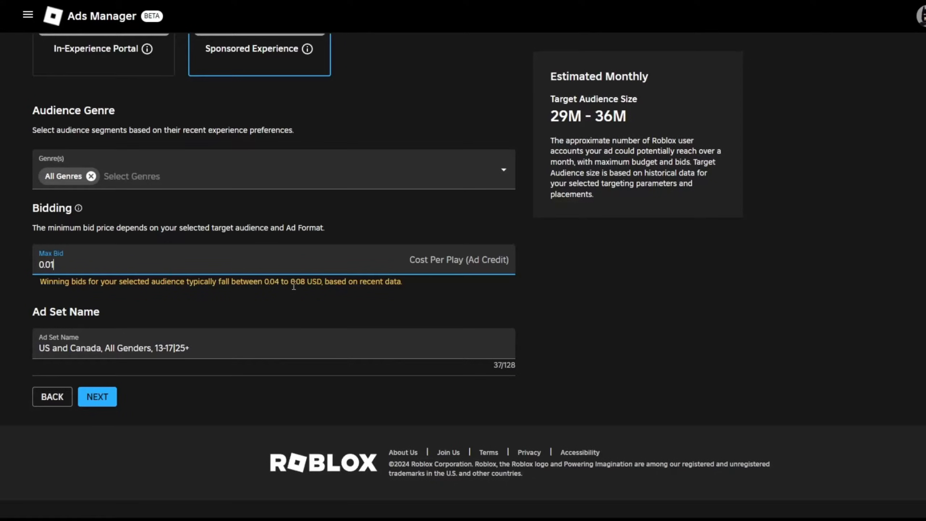
triple_click(114, 347)
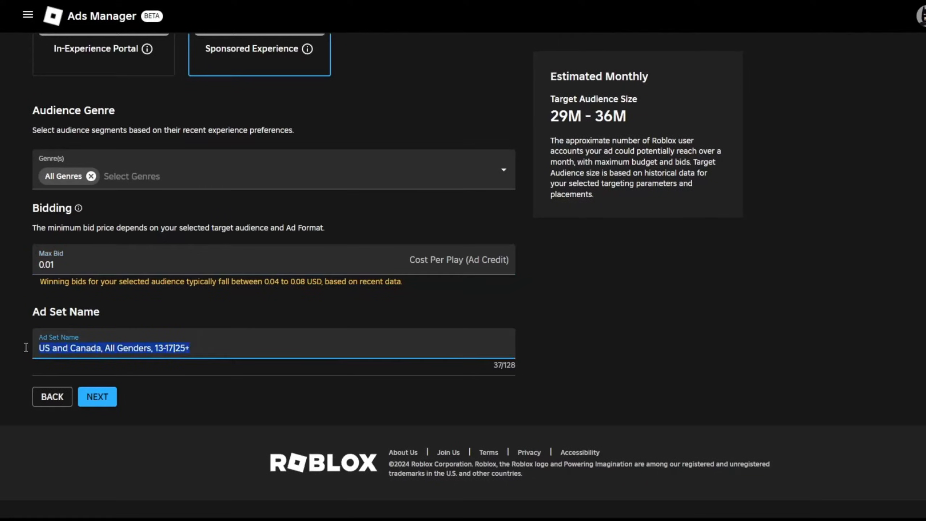
mouse_move(226, 393)
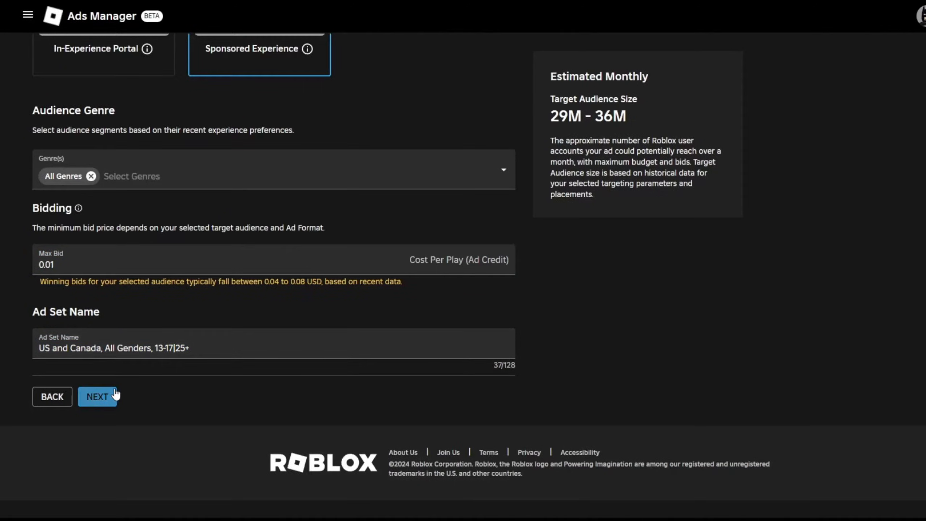
click(97, 397)
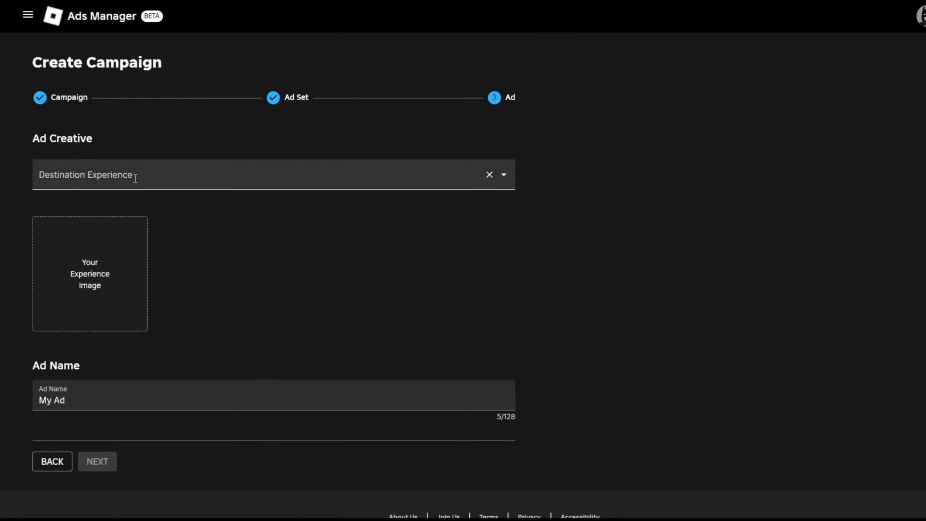
Choose [LUCK] Infinite Dice as the ad's destination experience
text(lu)
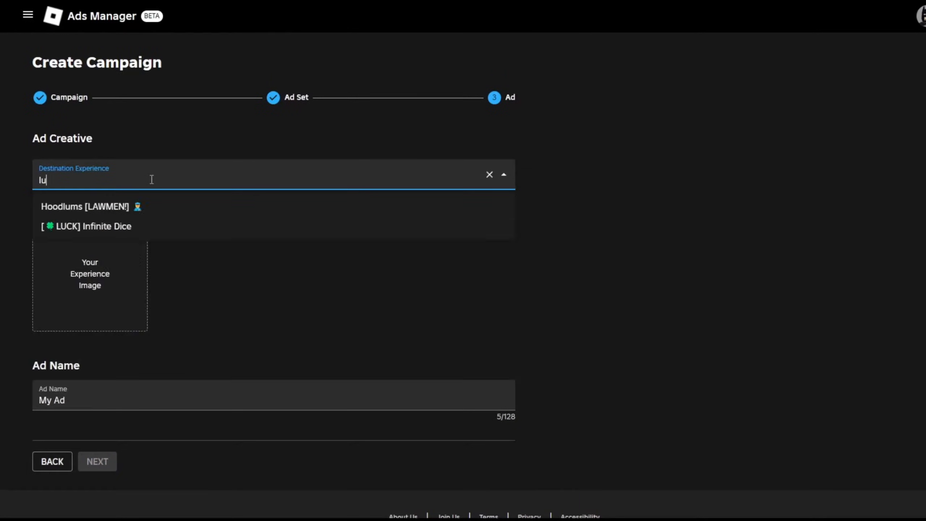
click(489, 174)
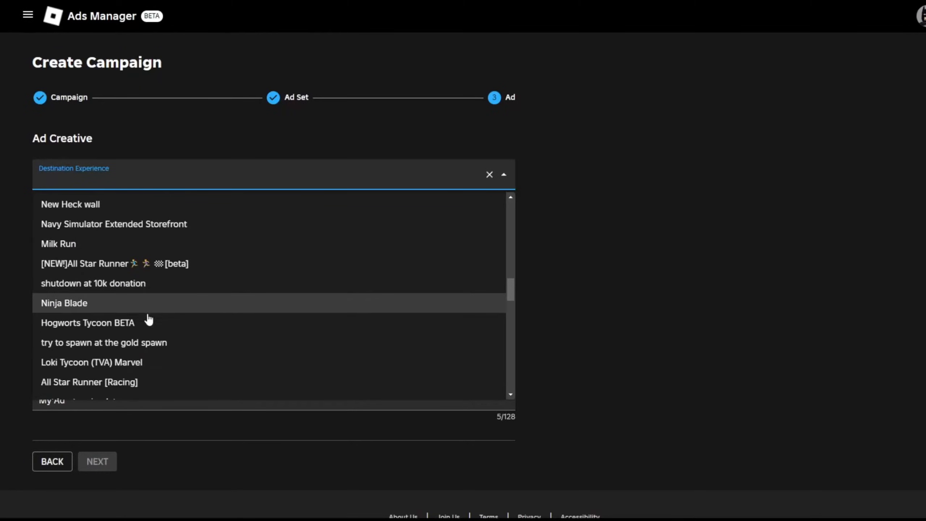
scroll(down, 3)
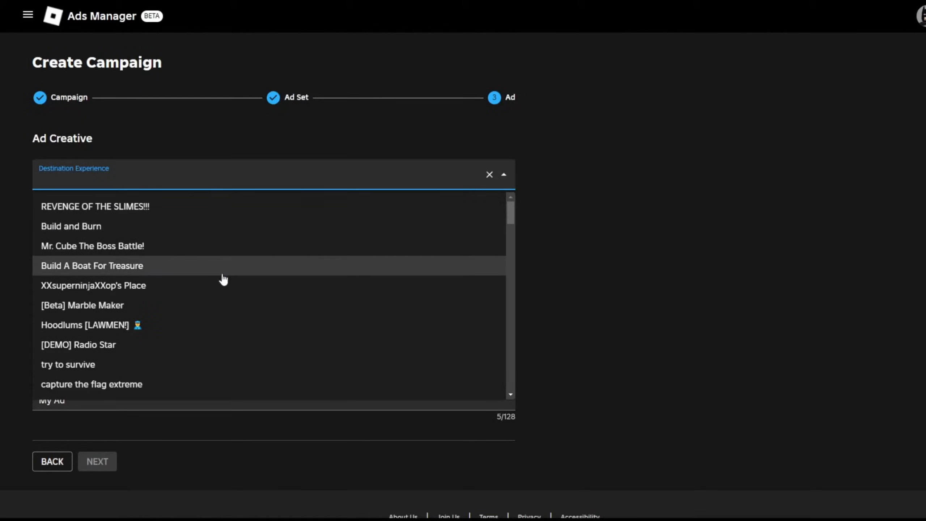
mouse_move(217, 229)
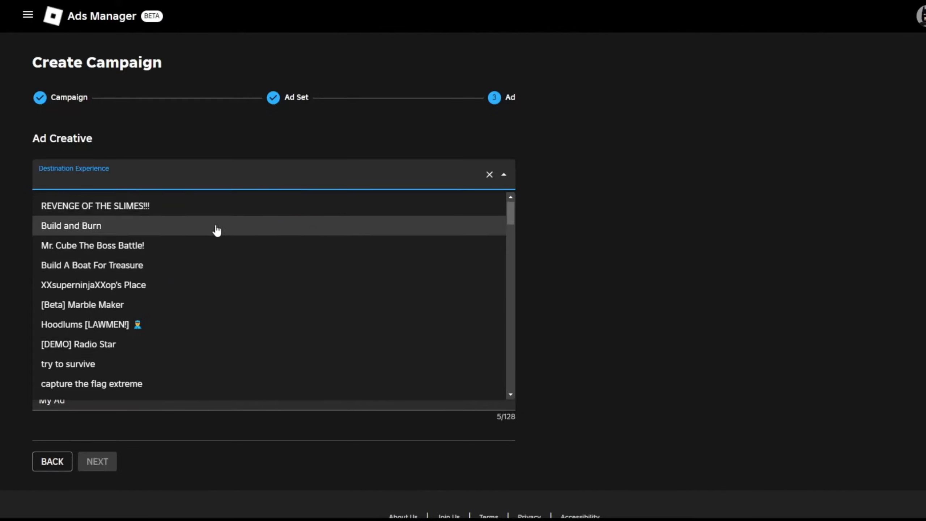
scroll(down, 3)
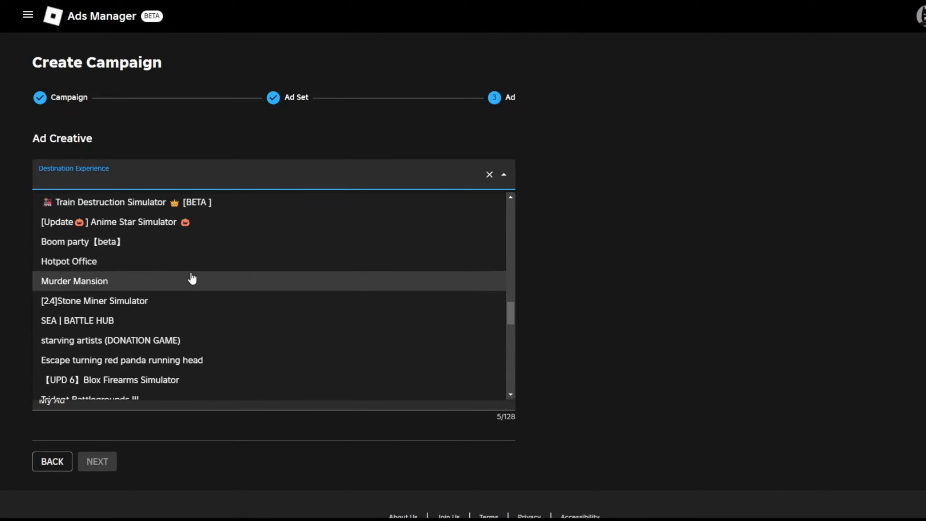
scroll(down, 3)
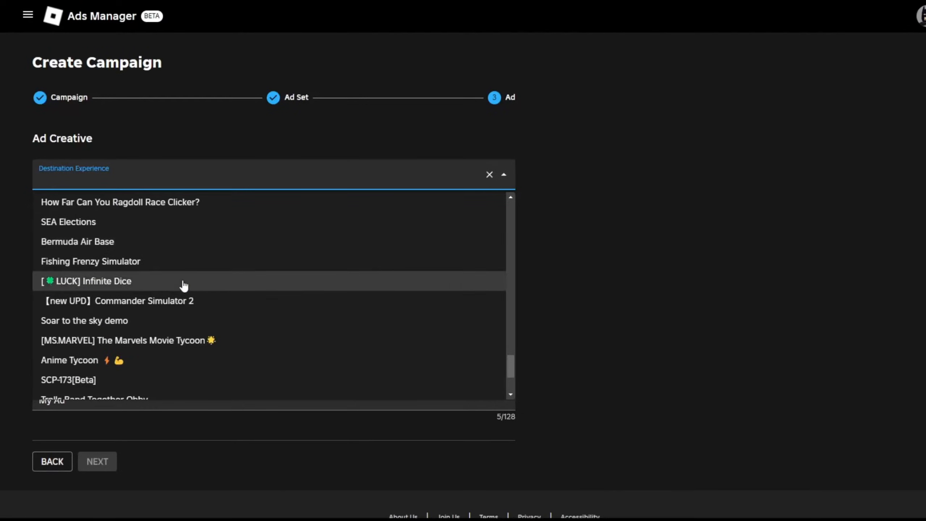
scroll(down, 3)
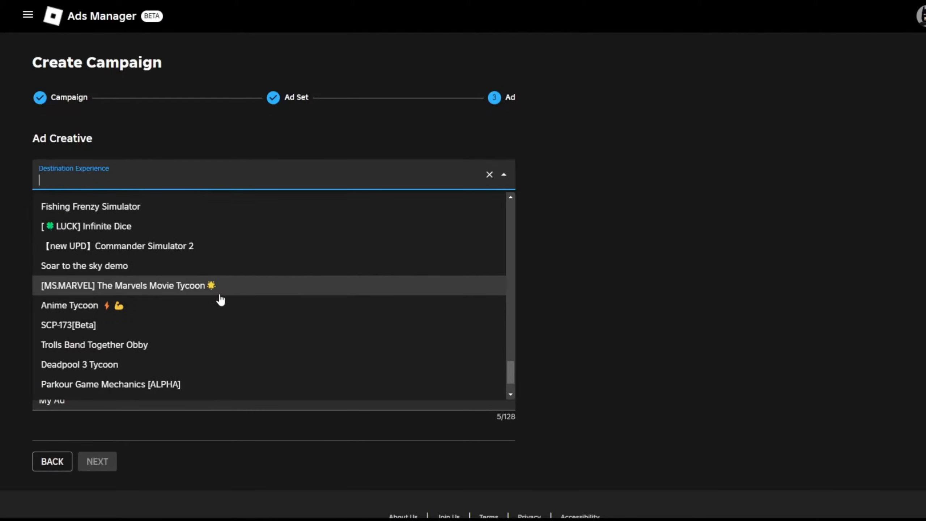
scroll(down, 3)
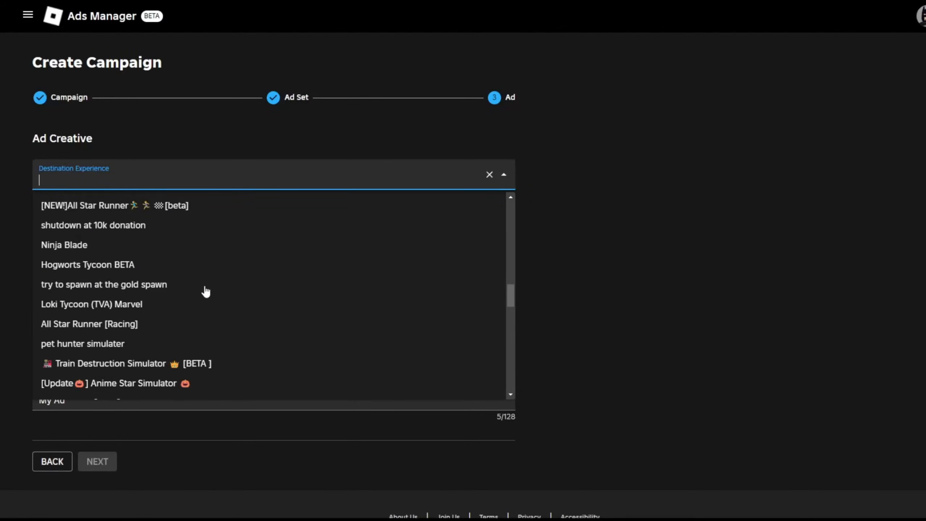
scroll(down, 3)
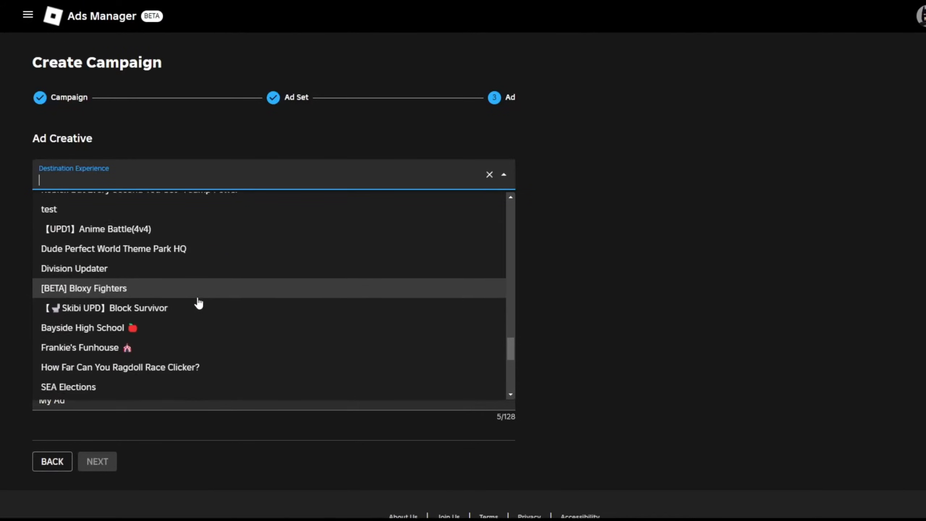
scroll(down, 3)
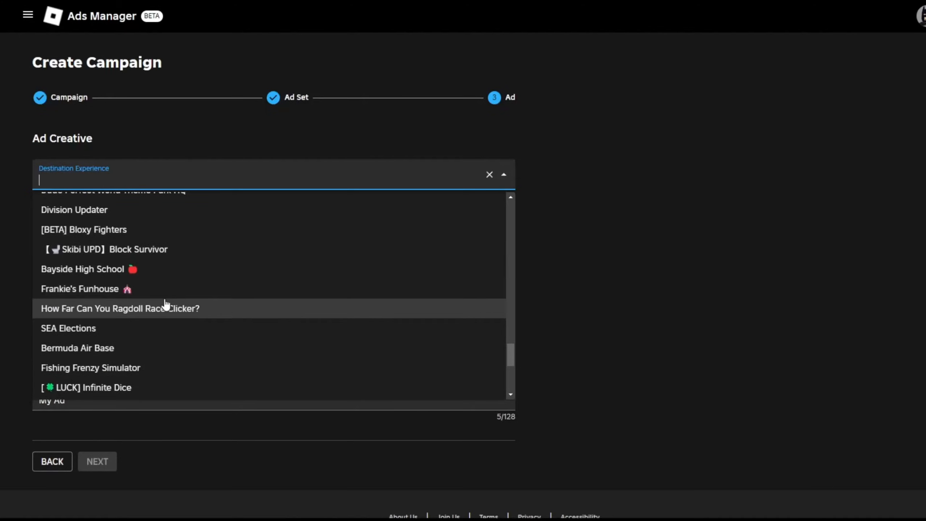
click(85, 388)
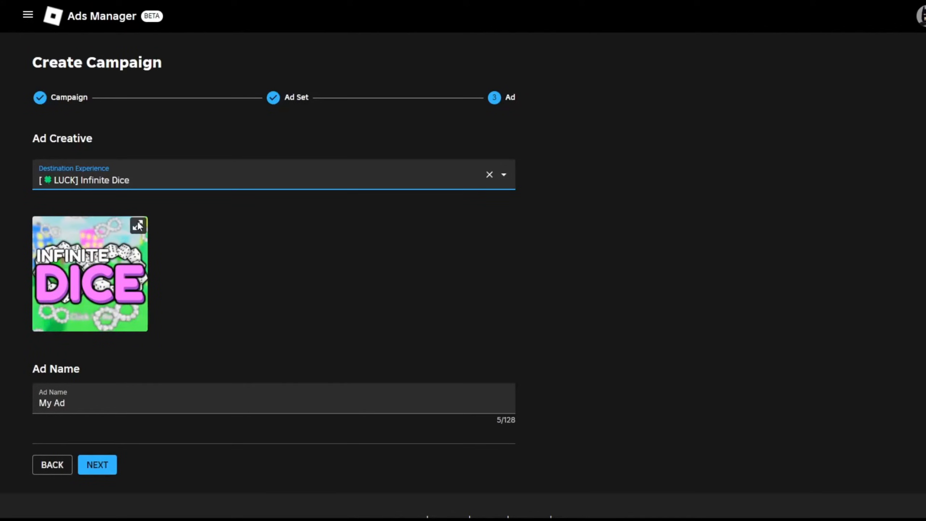
Preview the Sponsored placement, name the ad 'jiw', and continue to the Review Campaign page
click(138, 225)
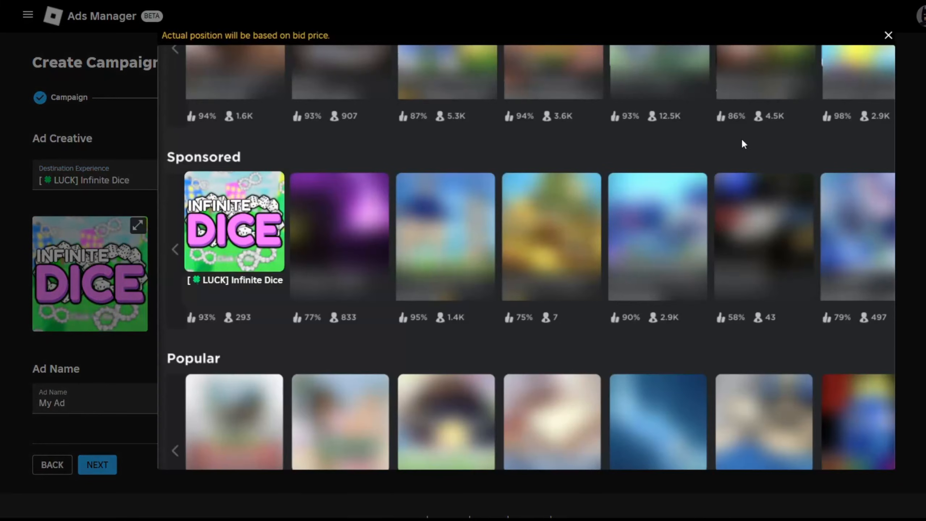
click(887, 35)
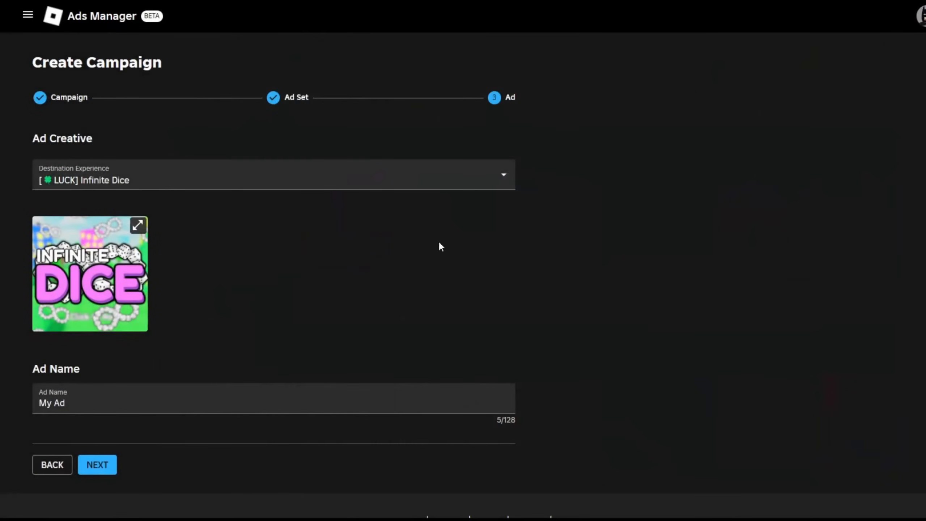
text(jiw)
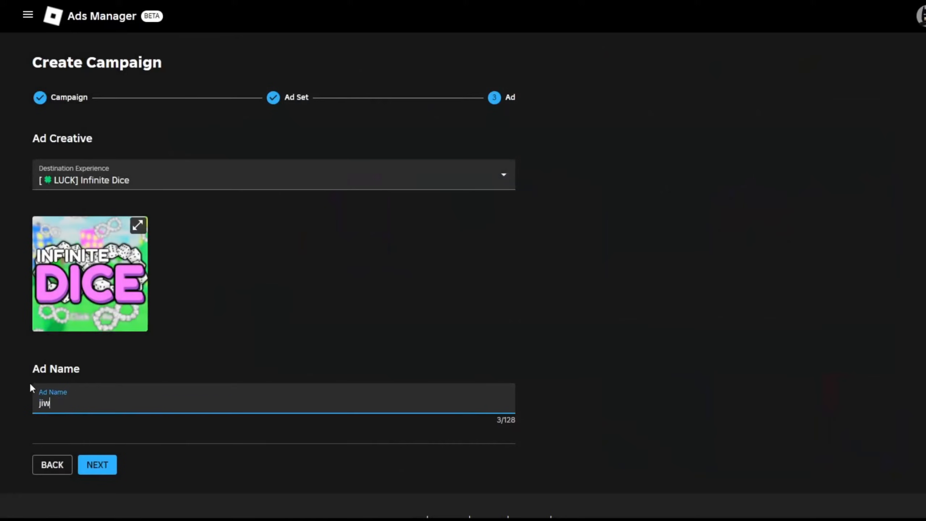
click(97, 464)
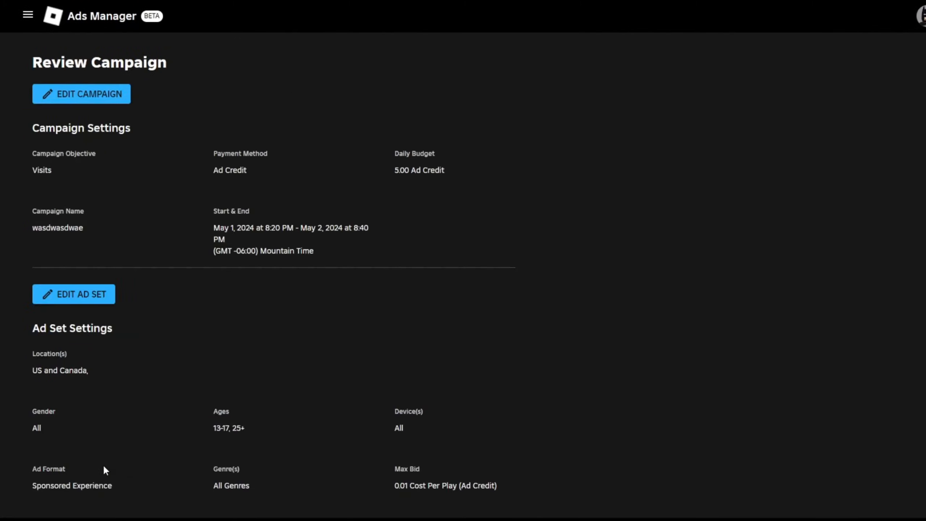
scroll(down, 3)
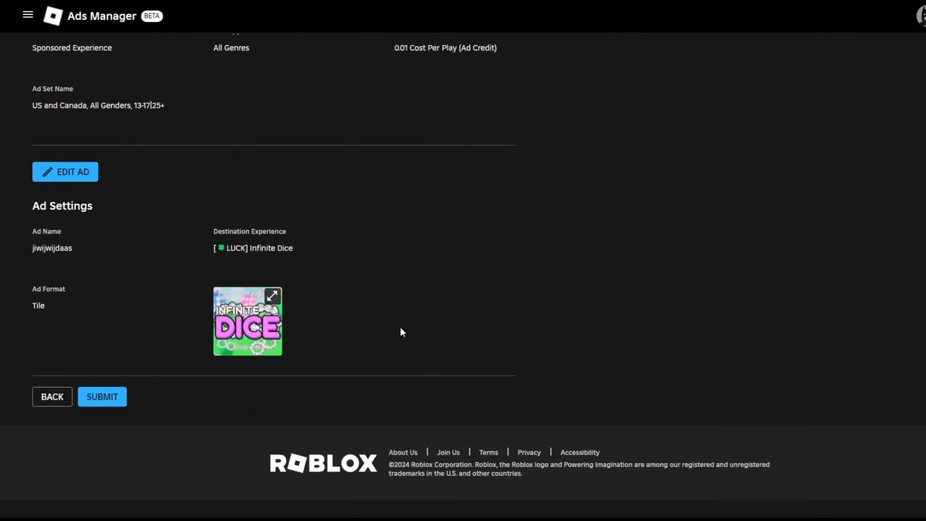
scroll(up, 3)
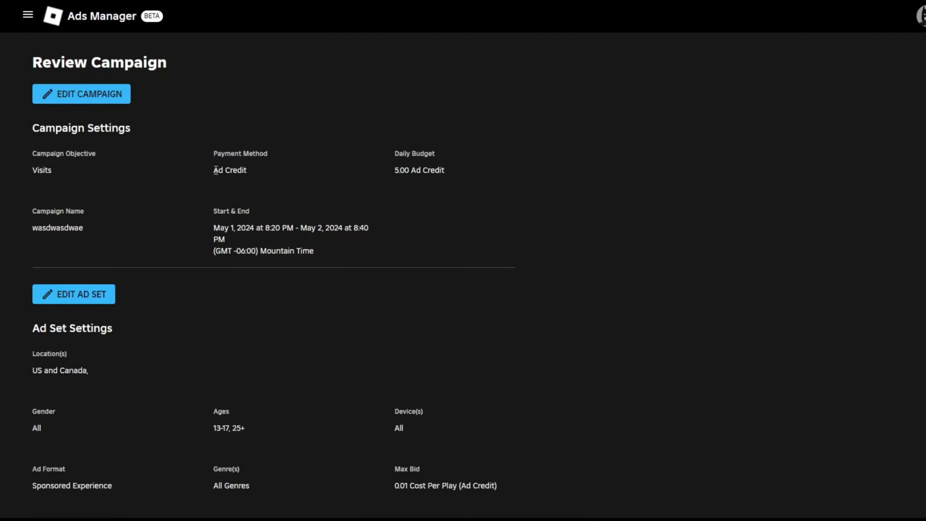
scroll(down, 3)
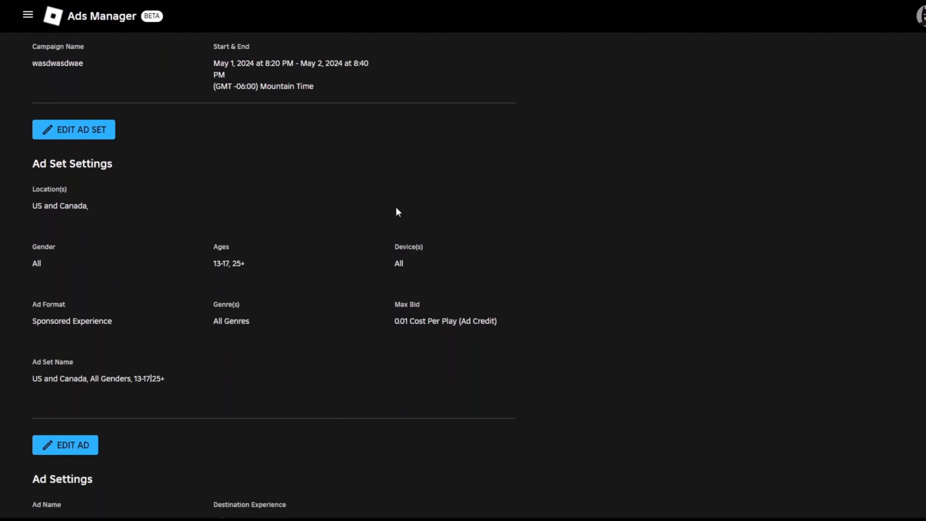
scroll(down, 3)
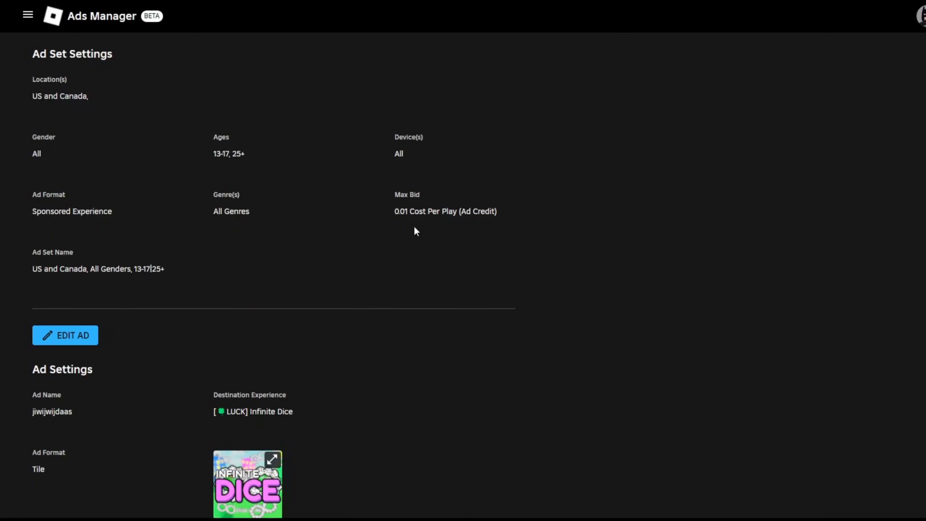
scroll(up, 3)
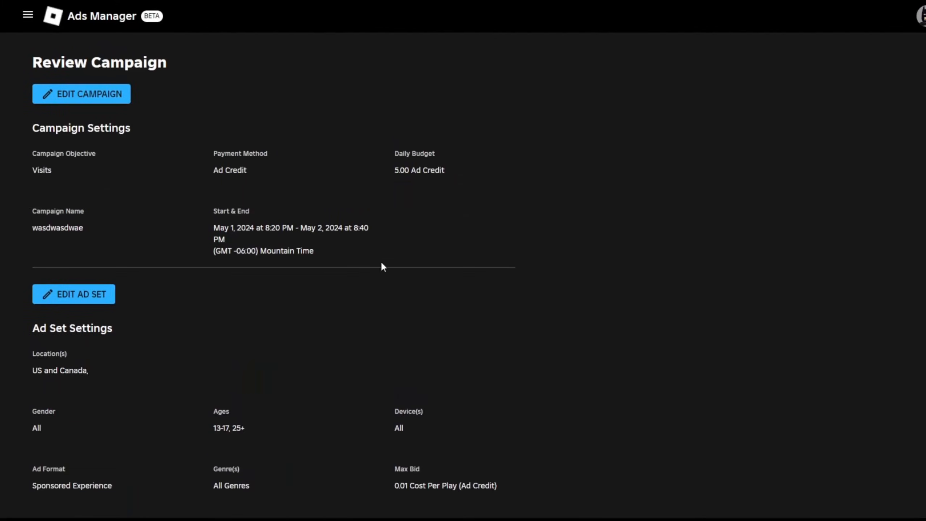
mouse_move(426, 153)
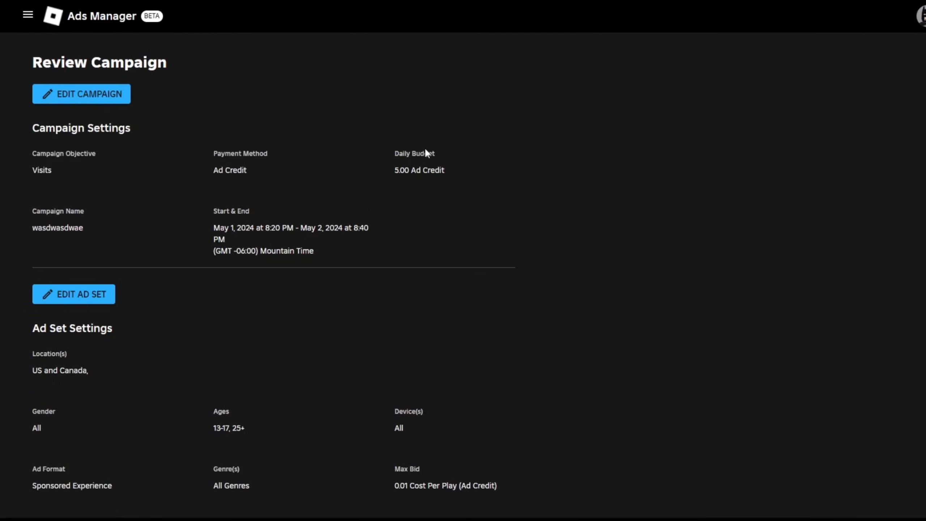